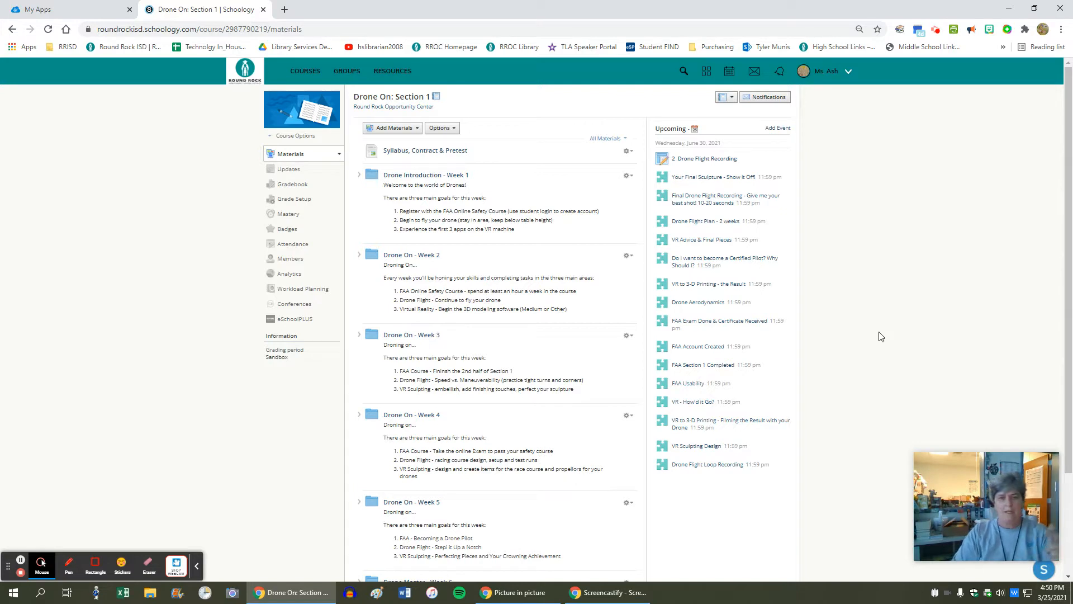
mouse_move(963, 315)
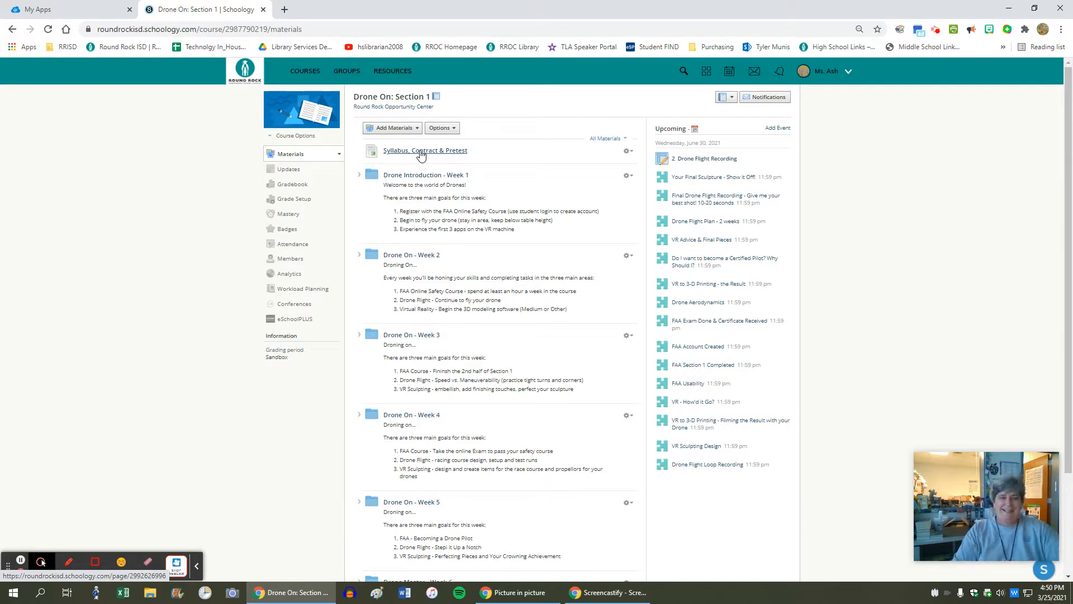
Step: View the Syllabus, Contract & Pretest page, scrolling the Drones & the Cloud pretest down to the self-guided class items
left_click(425, 150)
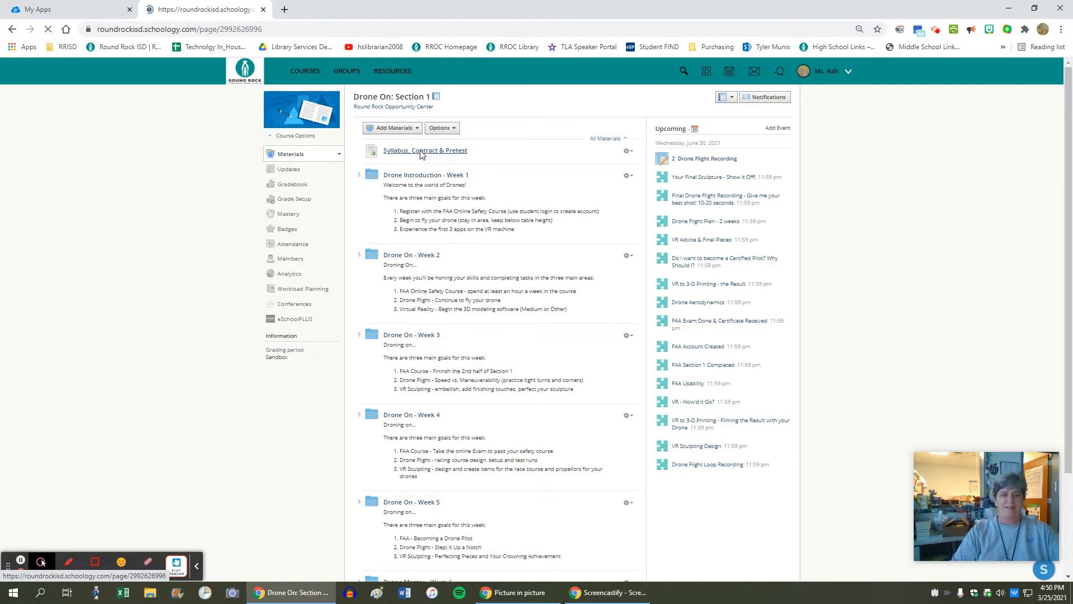
left_click(425, 150)
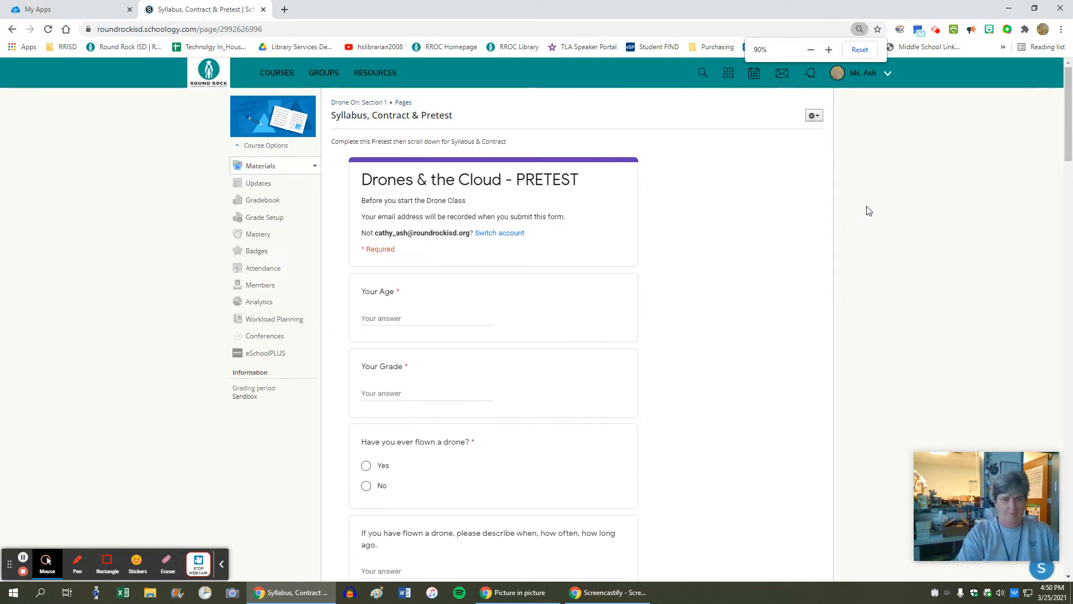
left_click(860, 49)
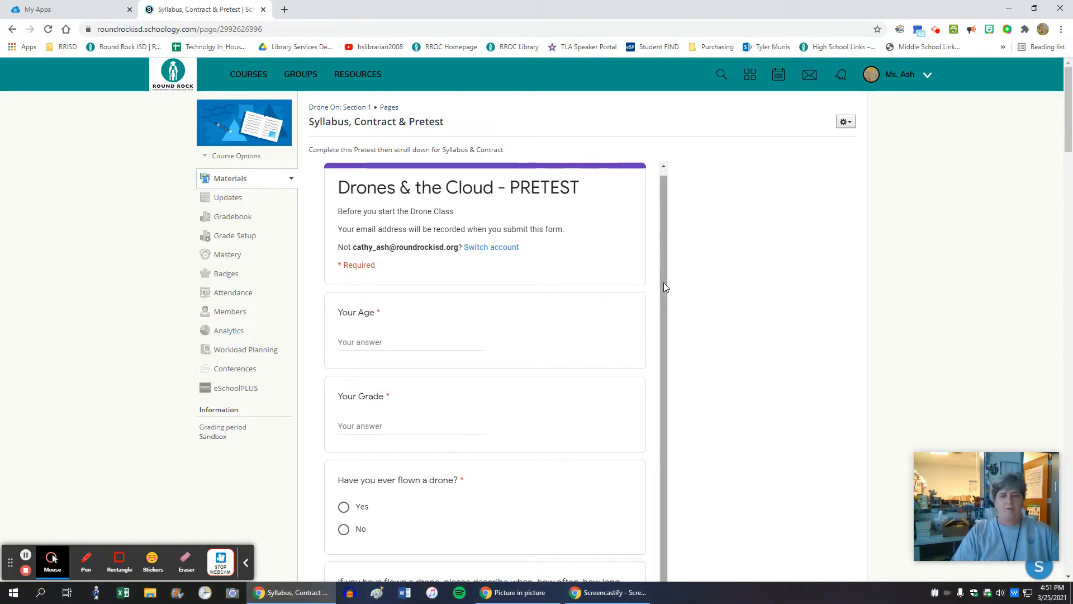
scroll("down", 3)
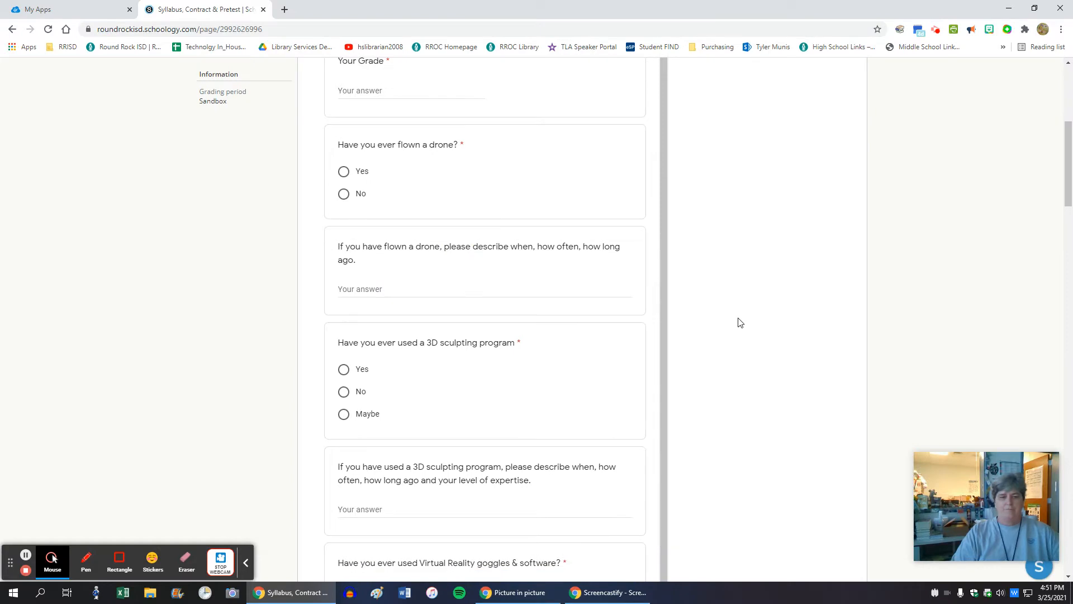
scroll("down", 3)
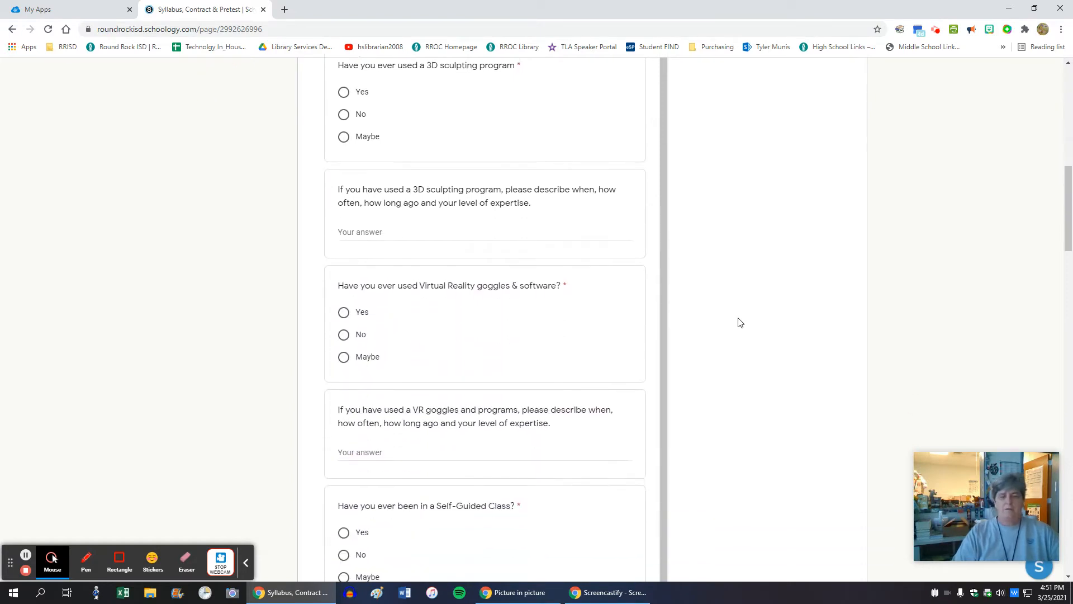
scroll("down", 3)
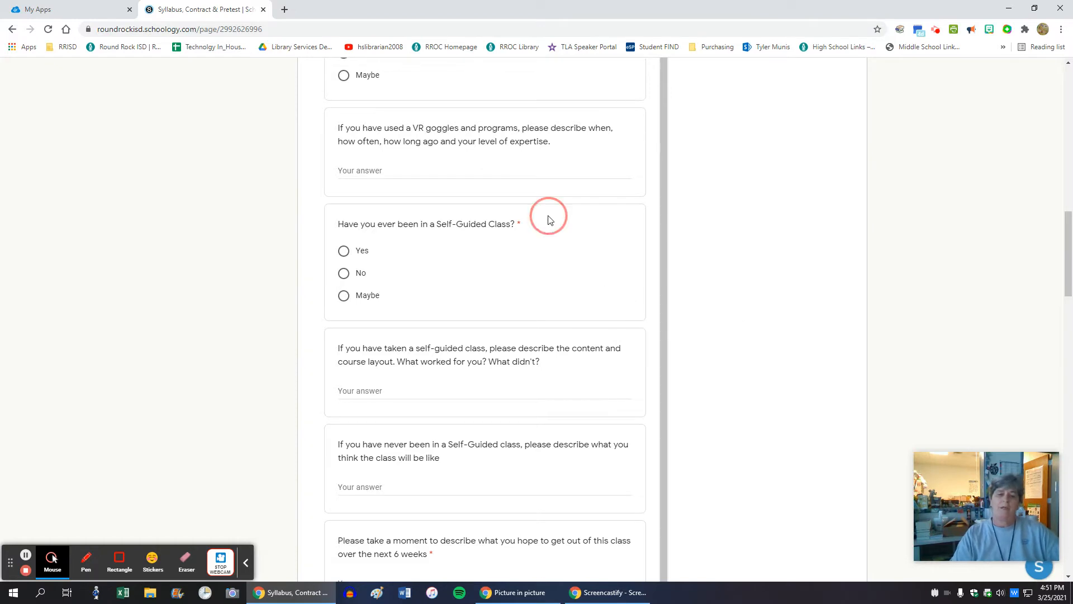
triple_click(428, 224)
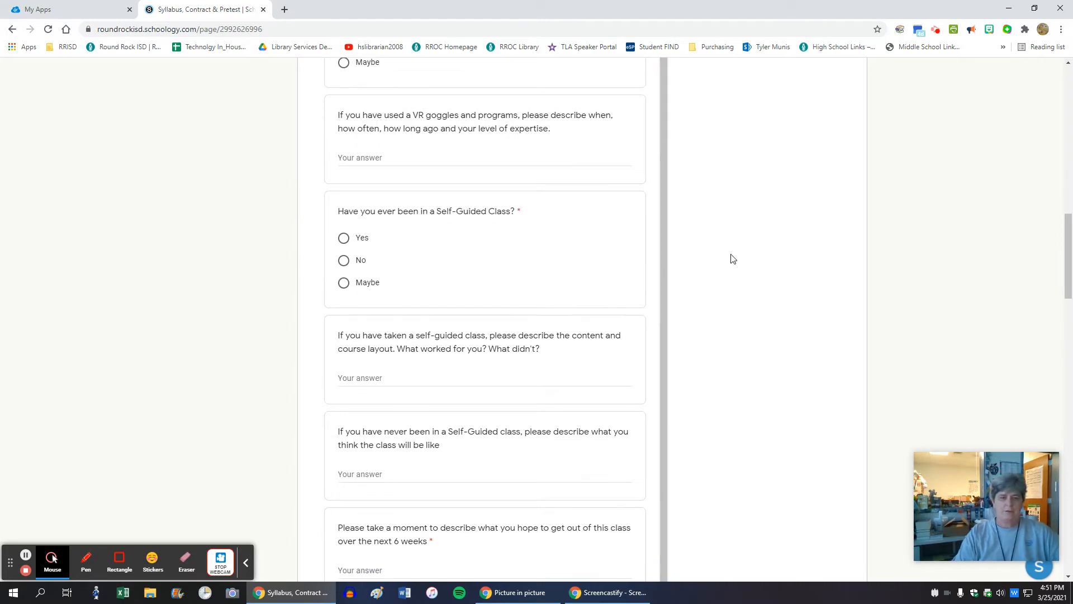
scroll("down", 3)
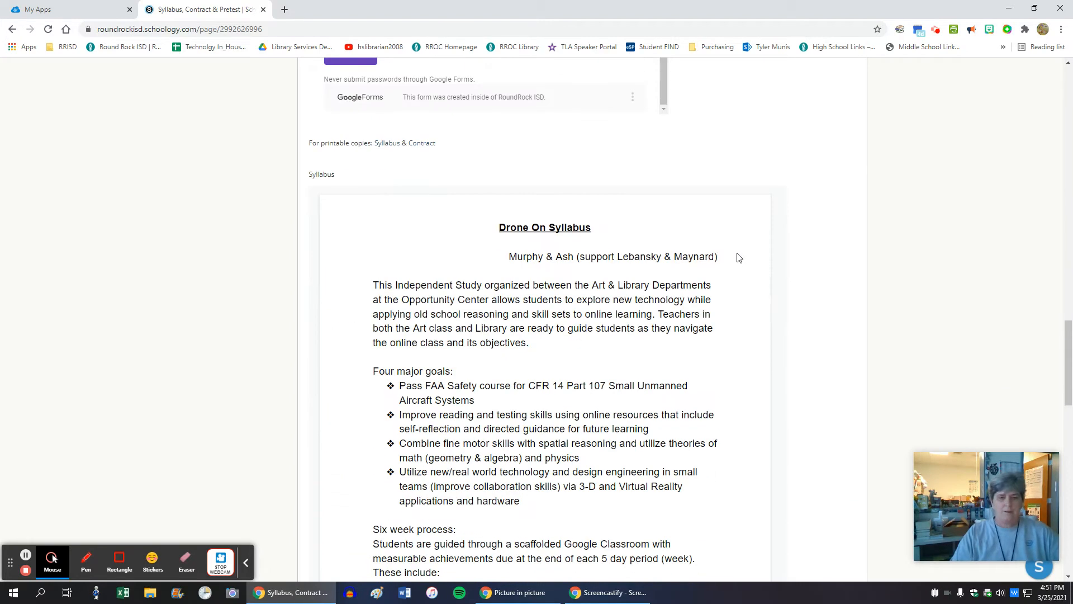
scroll("down", 3)
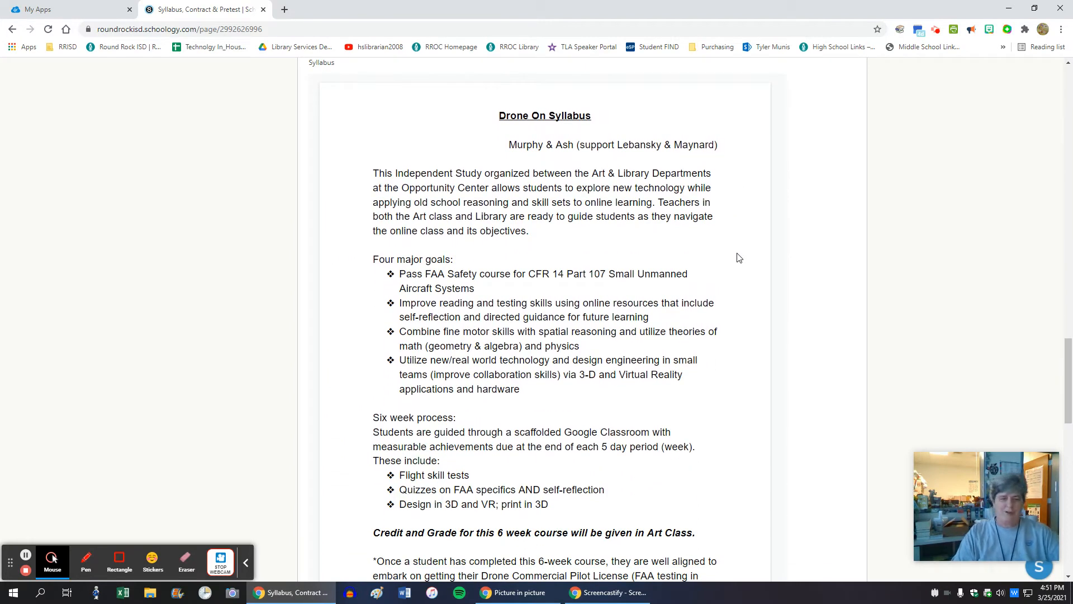
scroll("down", 3)
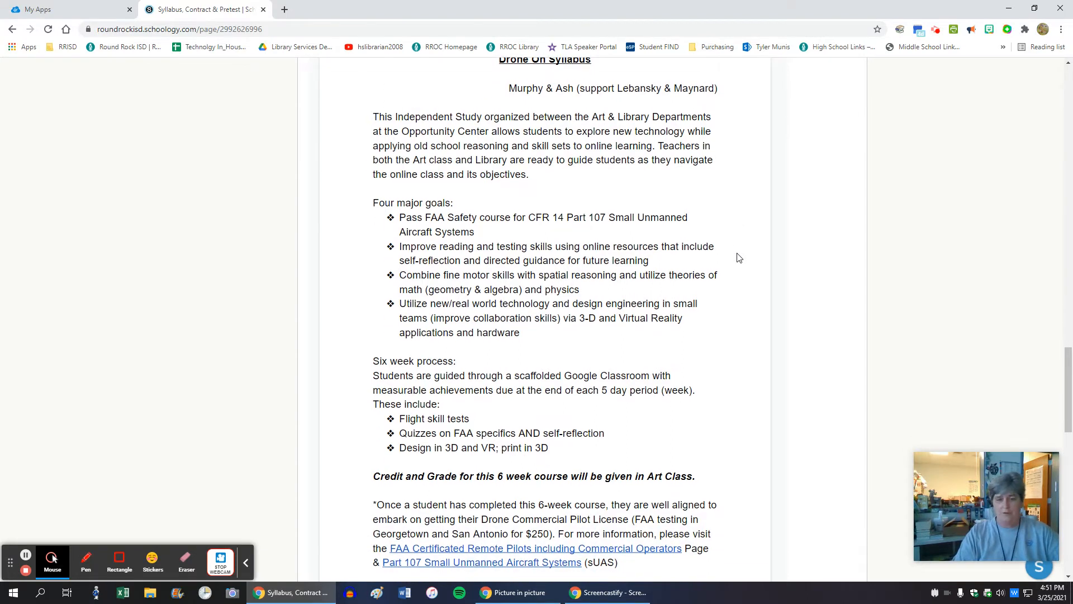
scroll("down", 3)
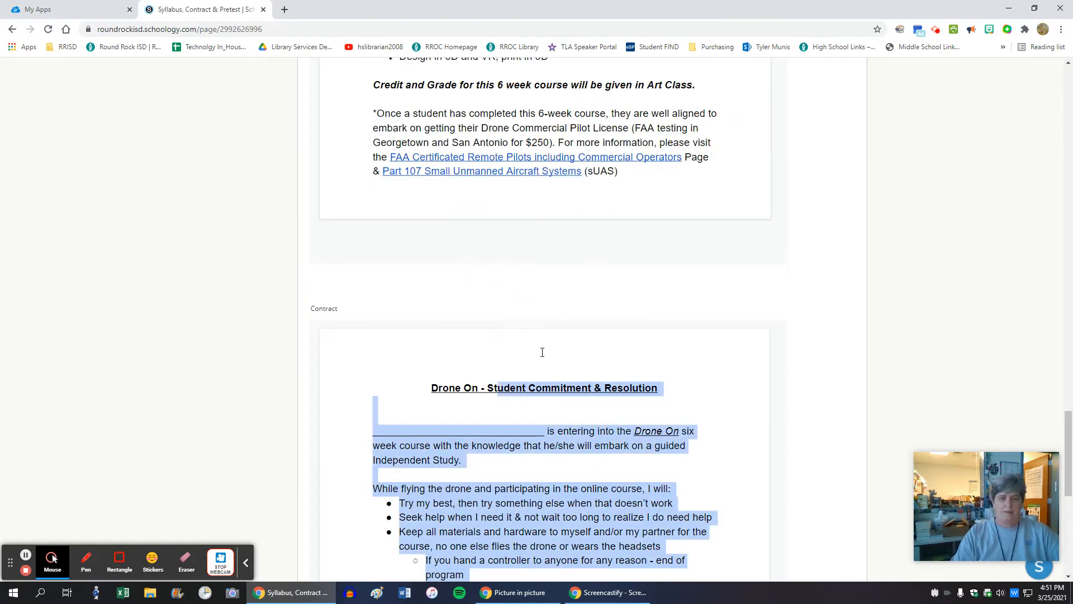
scroll("down", 3)
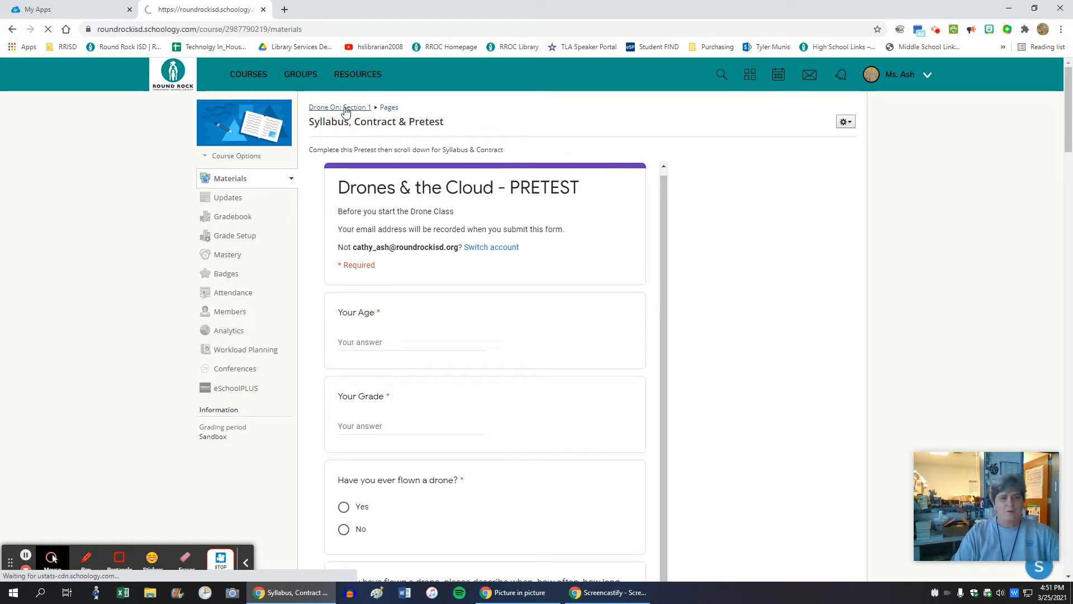
Step: Return to Drone On: Section 1 materials and enter the Drone Introduction - Week 1 folder
left_click(328, 107)
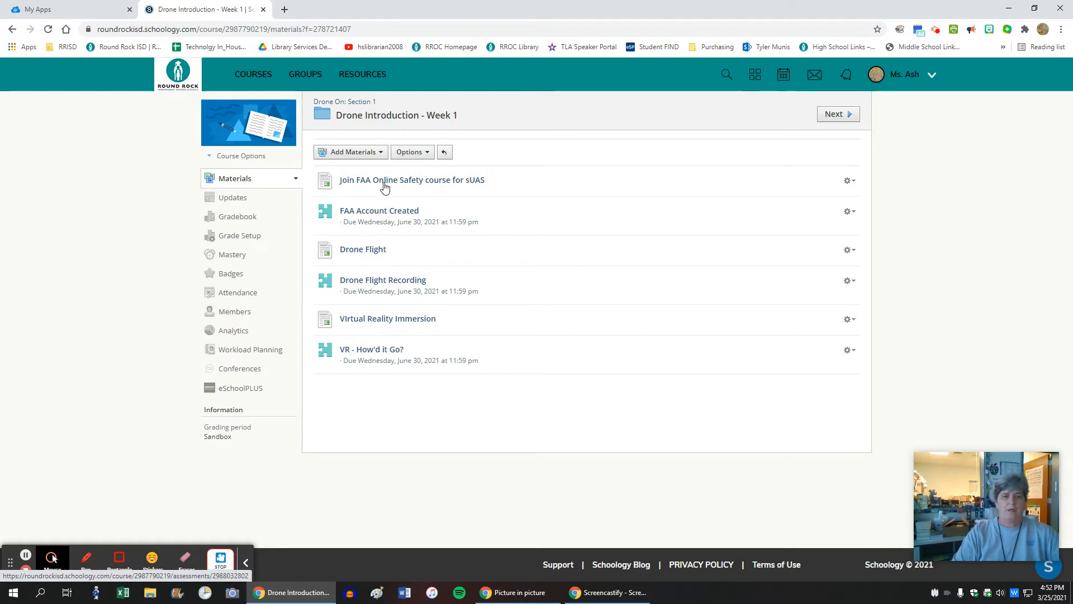
left_click(411, 179)
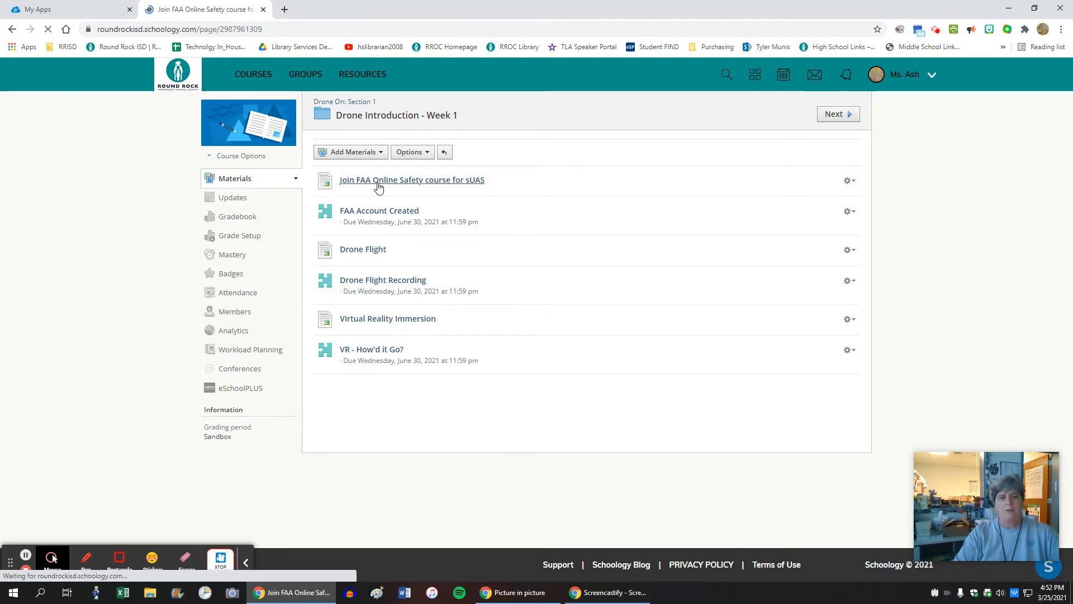
Step: From 'Join FAA Online Safety course for sUAS', launch the Part 107 course overview and the account-creation video in new tabs
left_click(412, 179)
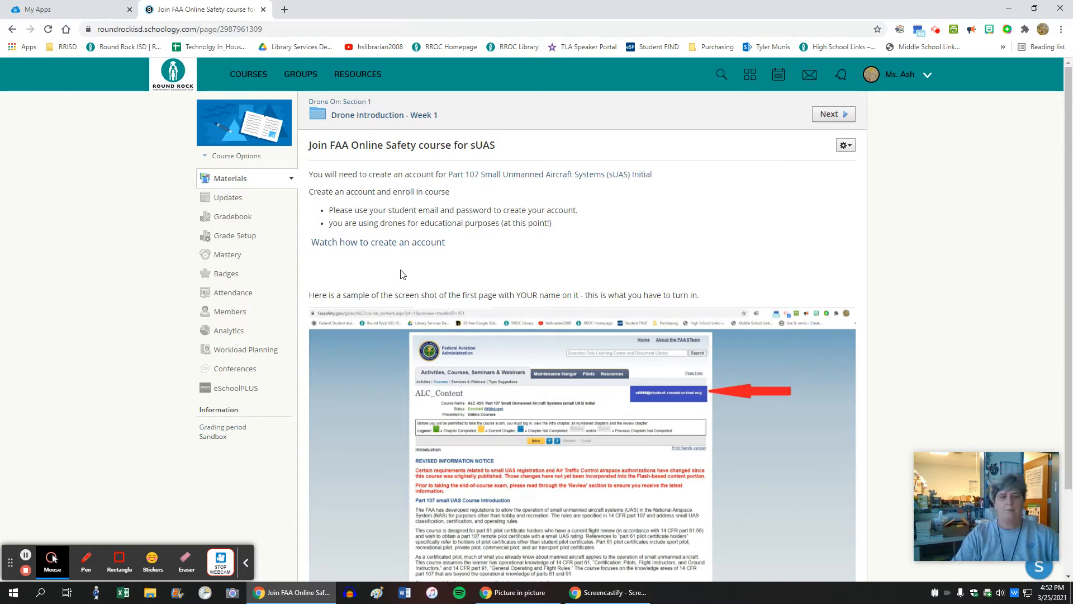
scroll("down", 3)
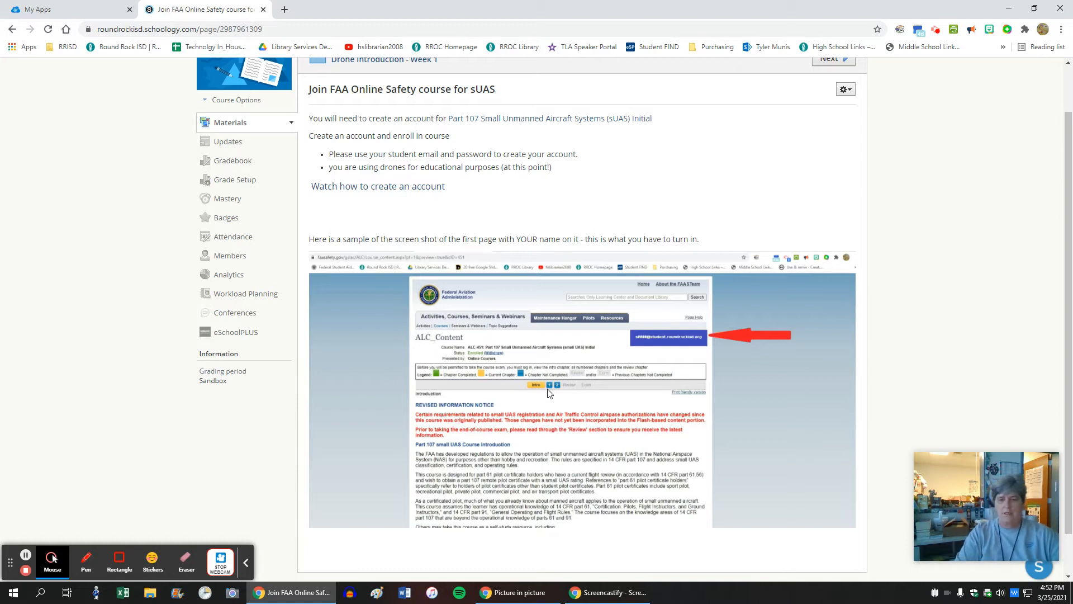
mouse_move(633, 342)
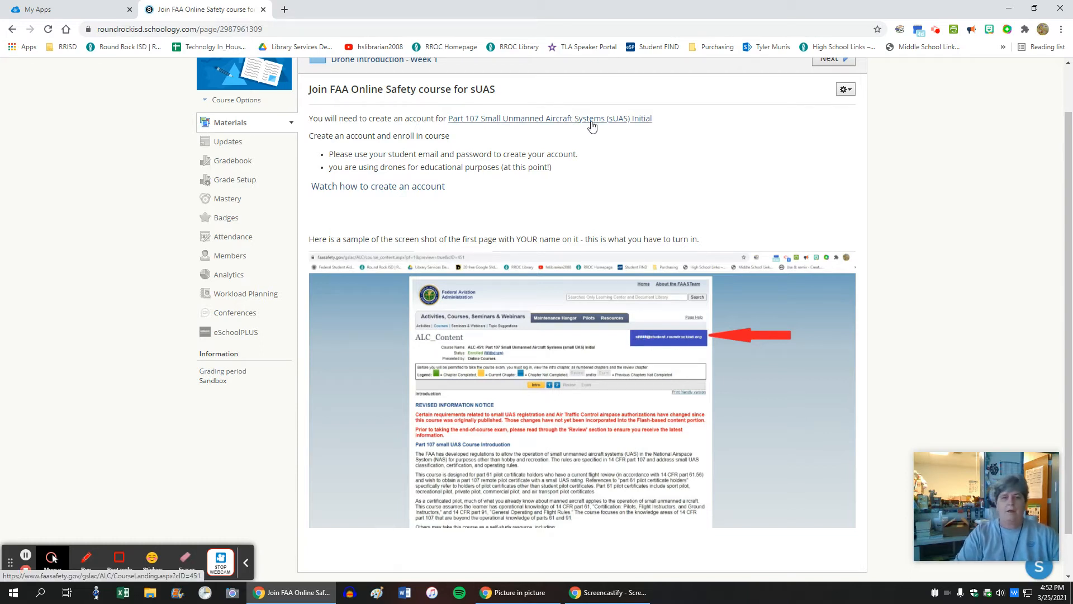
mouse_move(568, 123)
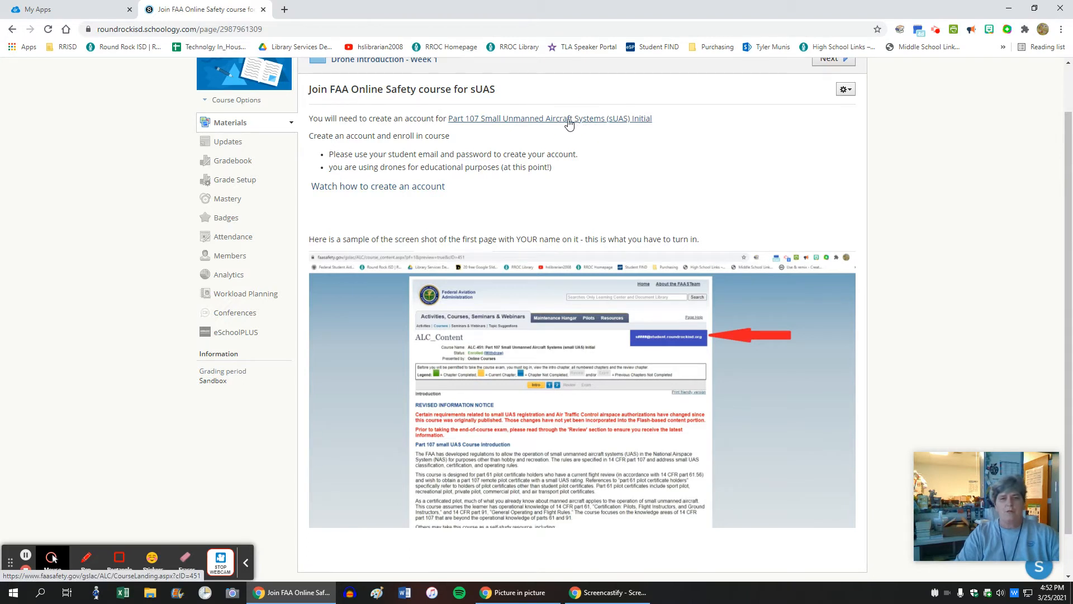
left_click(550, 117)
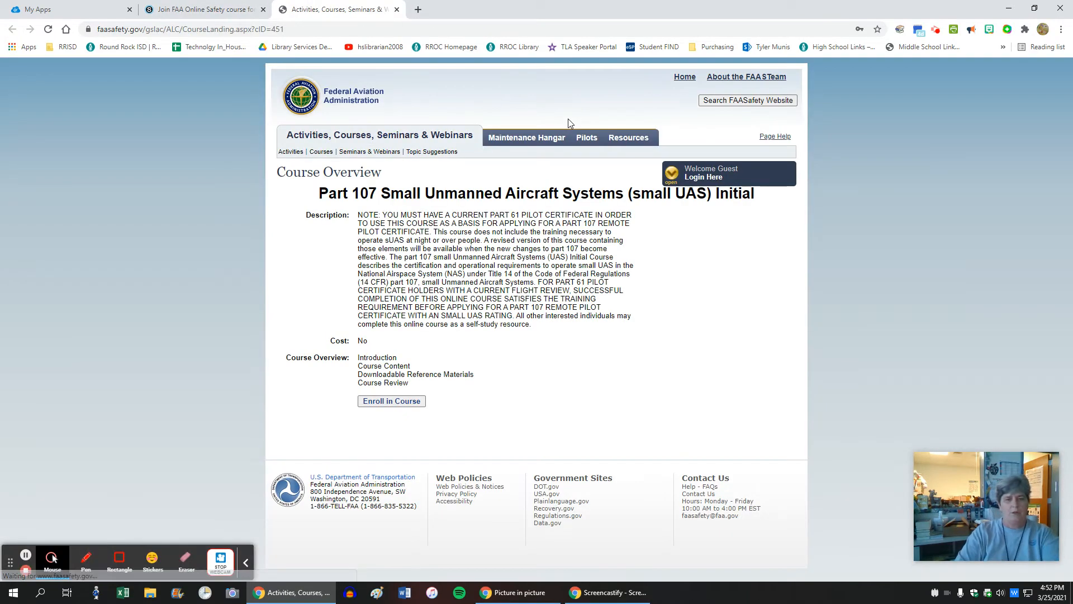
left_click(204, 9)
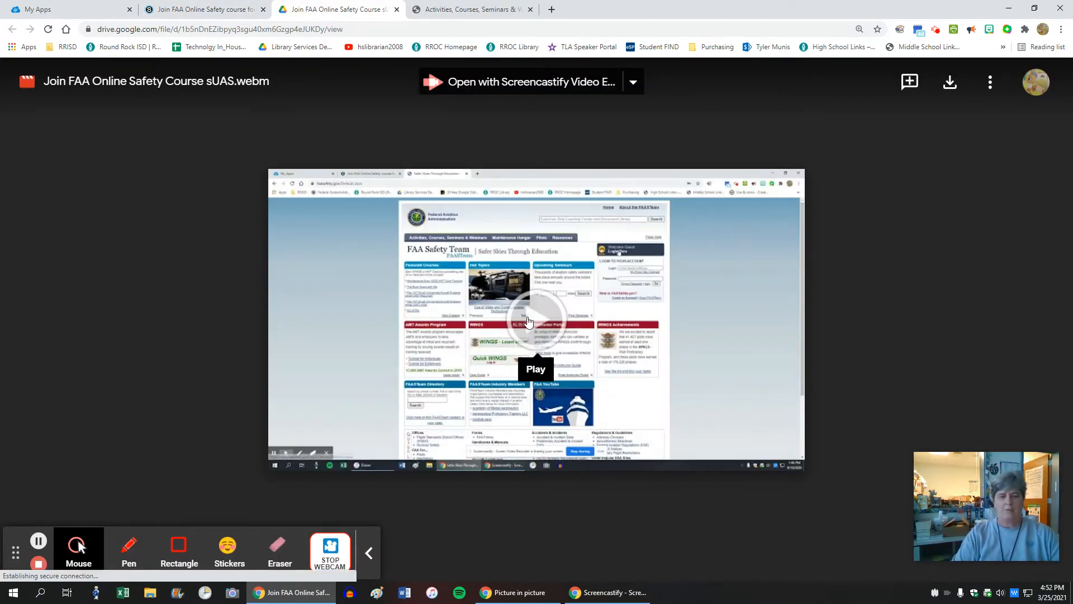
Step: Play the Drive video, skip ahead to about 0:29 for FAASafety.gov registration, pause near 0:39, and leave the tab
left_click(535, 319)
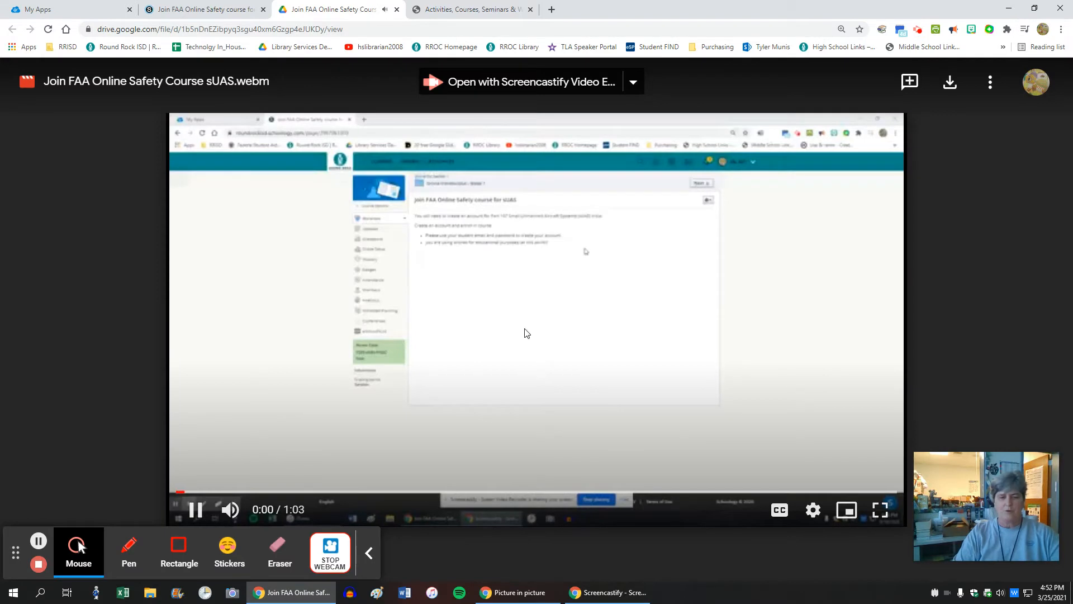
left_click_drag(180, 491, 461, 492)
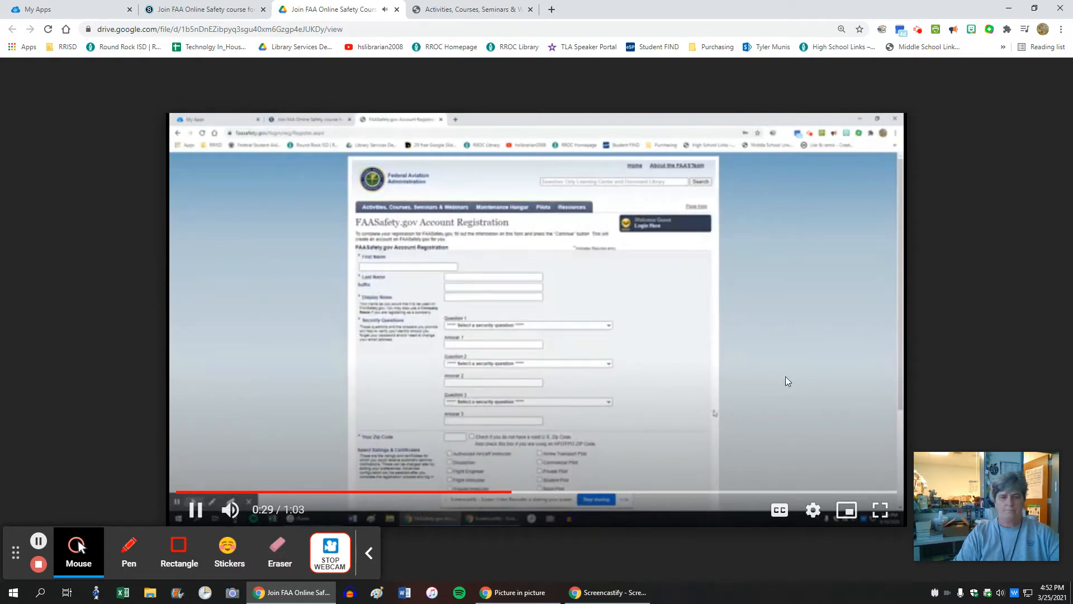
scroll("down", 3)
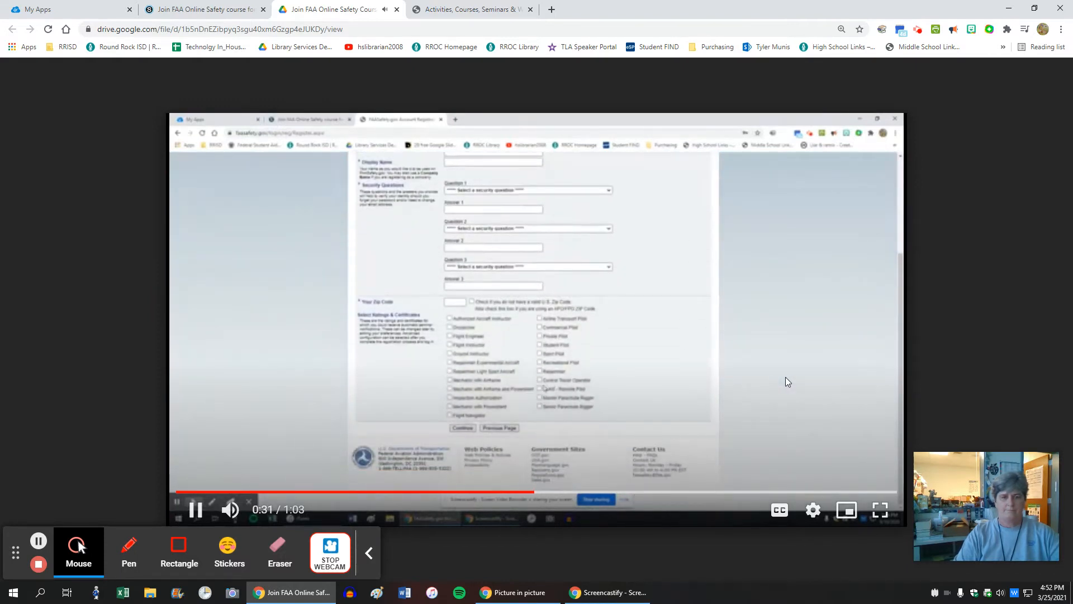
left_click(540, 389)
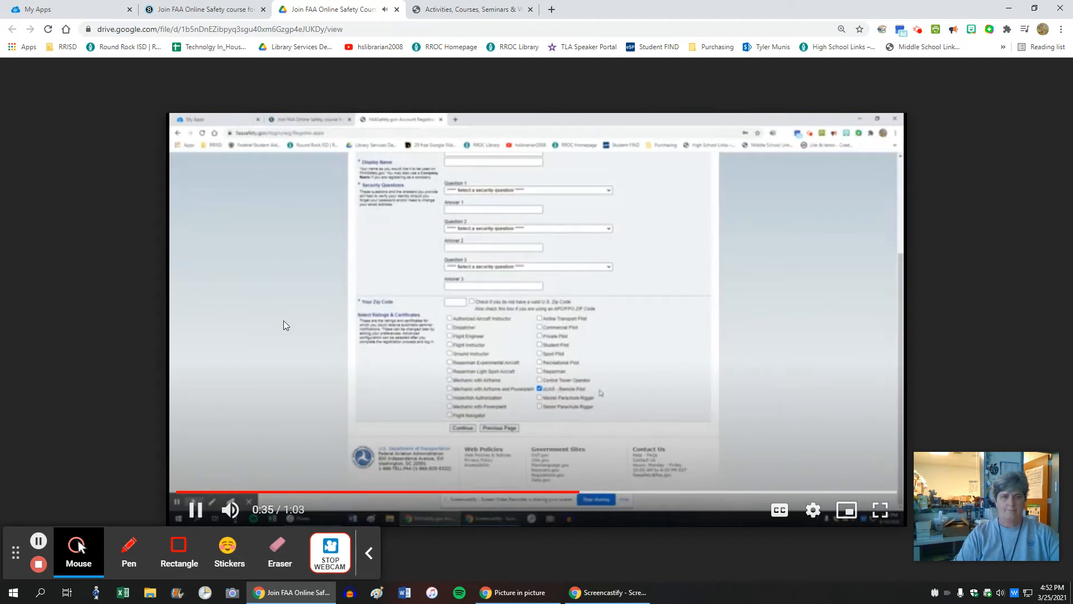
left_click(461, 428)
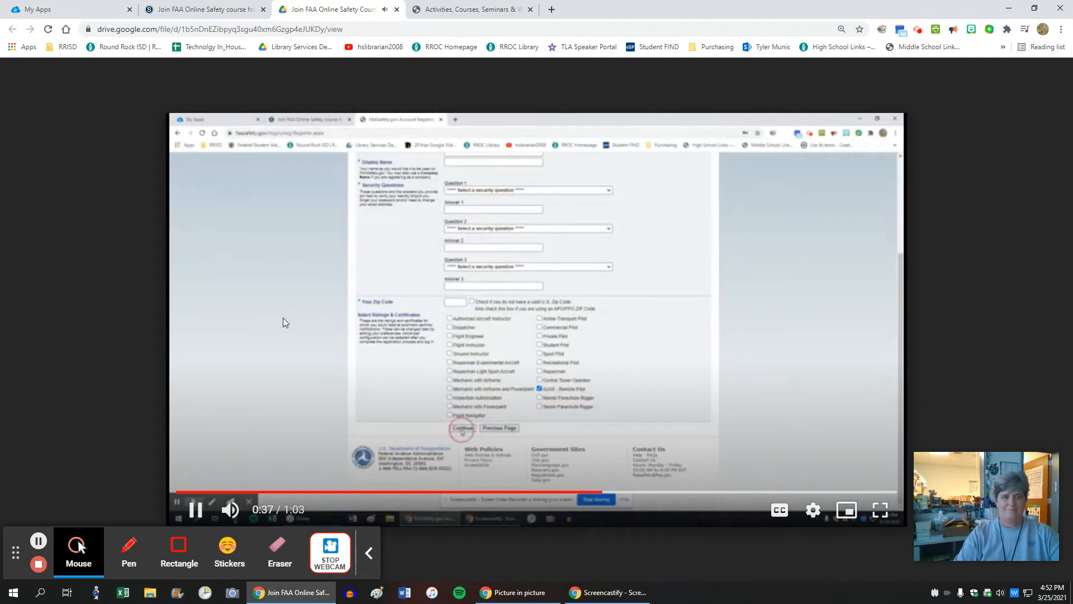
left_click(463, 428)
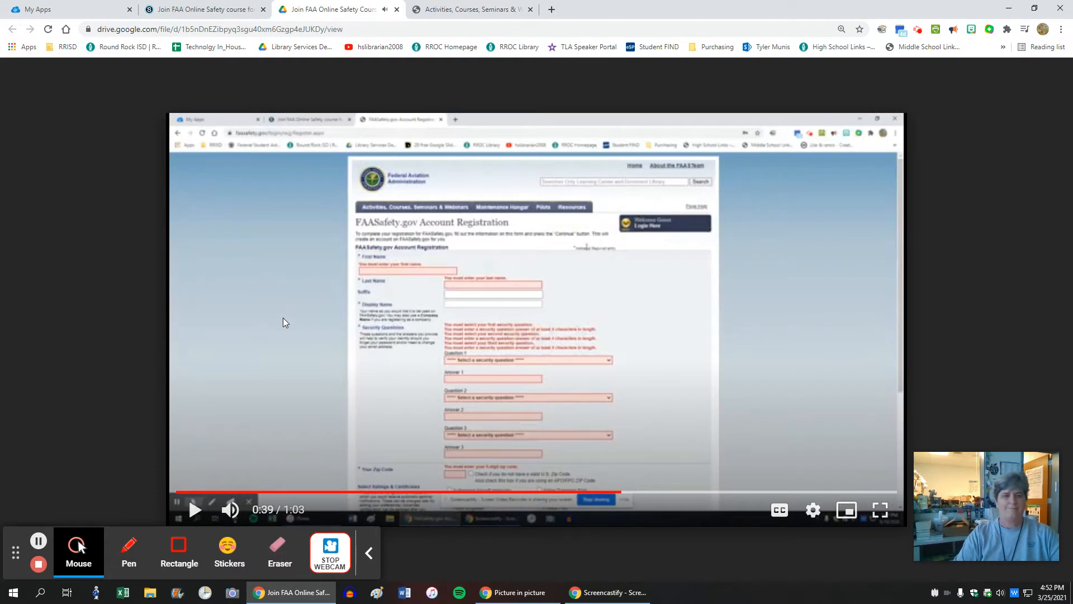
left_click(205, 9)
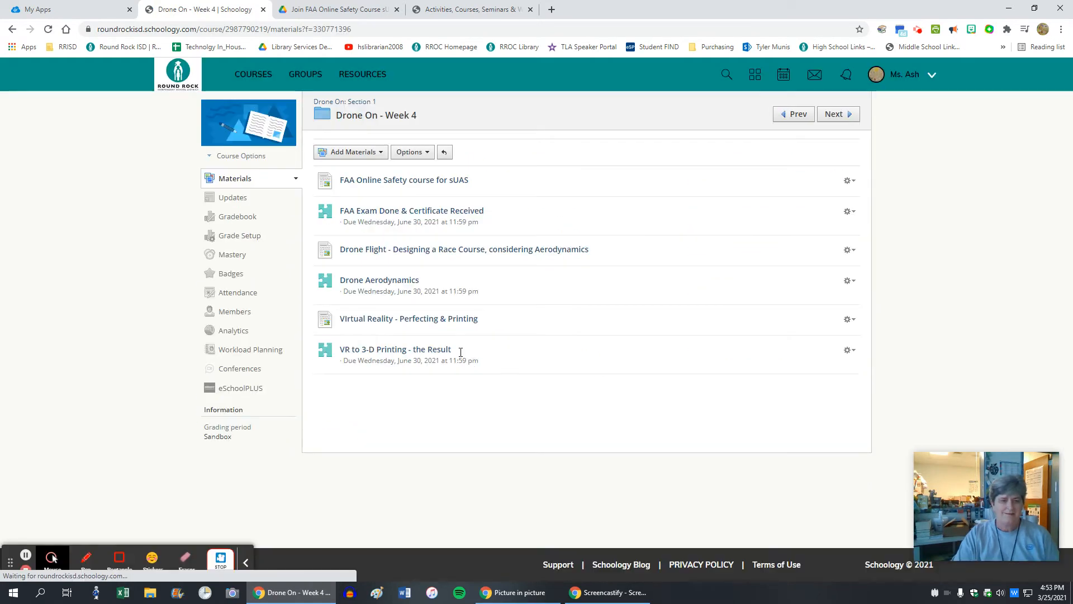
left_click(403, 179)
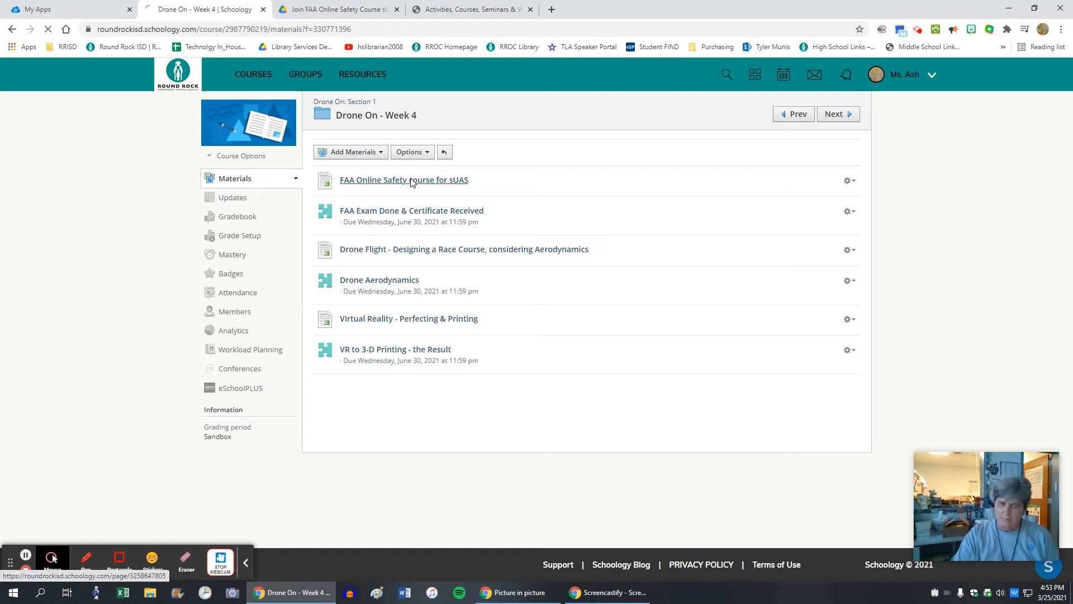
left_click(404, 179)
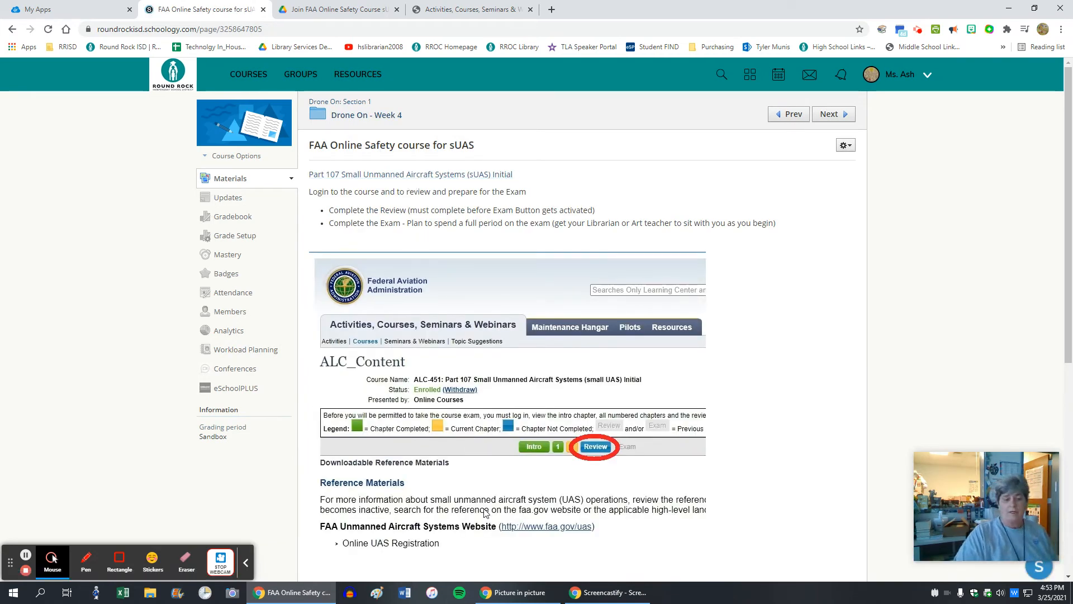
mouse_move(367, 114)
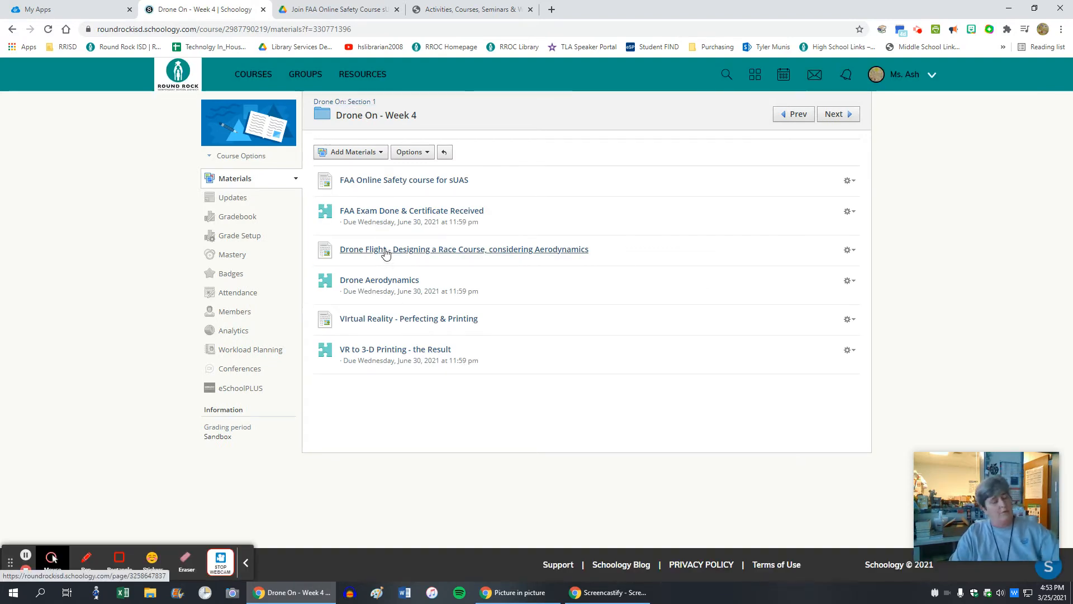
Step: Enter the Drone Flight - Designing a Race Course lesson and follow its 'Nasa' review link to the aerodynamics article
left_click(463, 248)
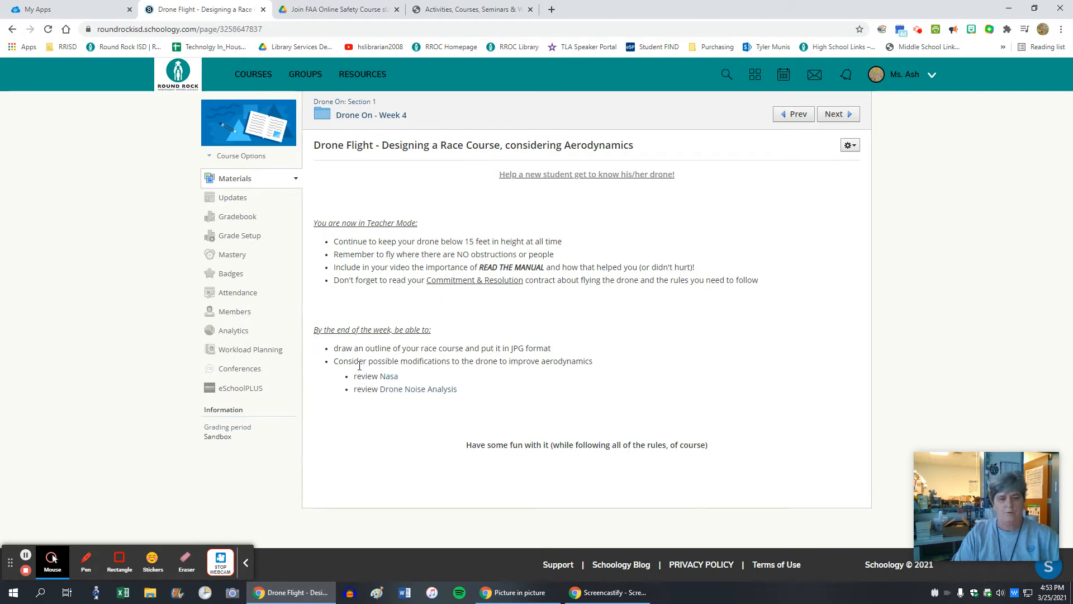
mouse_move(388, 375)
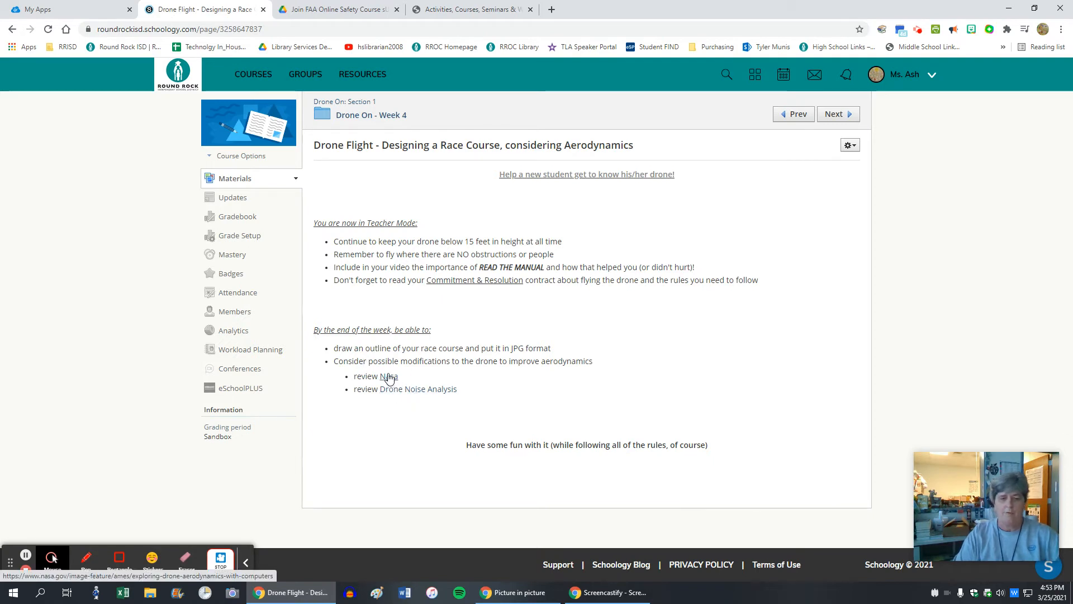
left_click(388, 376)
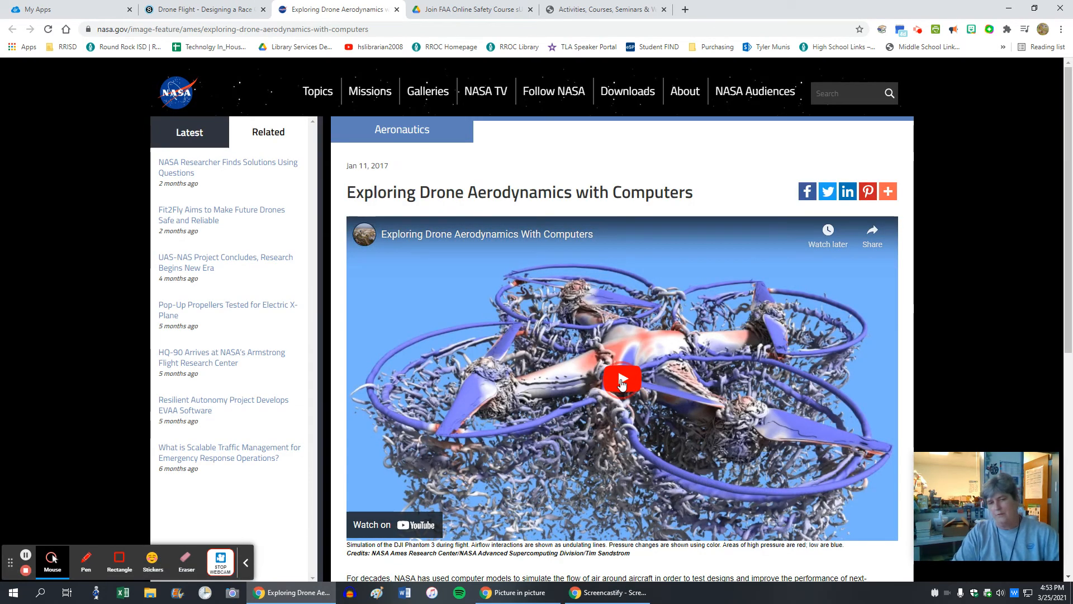
Step: Play NASA's Exploring Drone Aerodynamics with Computers video, skim the article, and return to the Drone Flight lesson
left_click(621, 380)
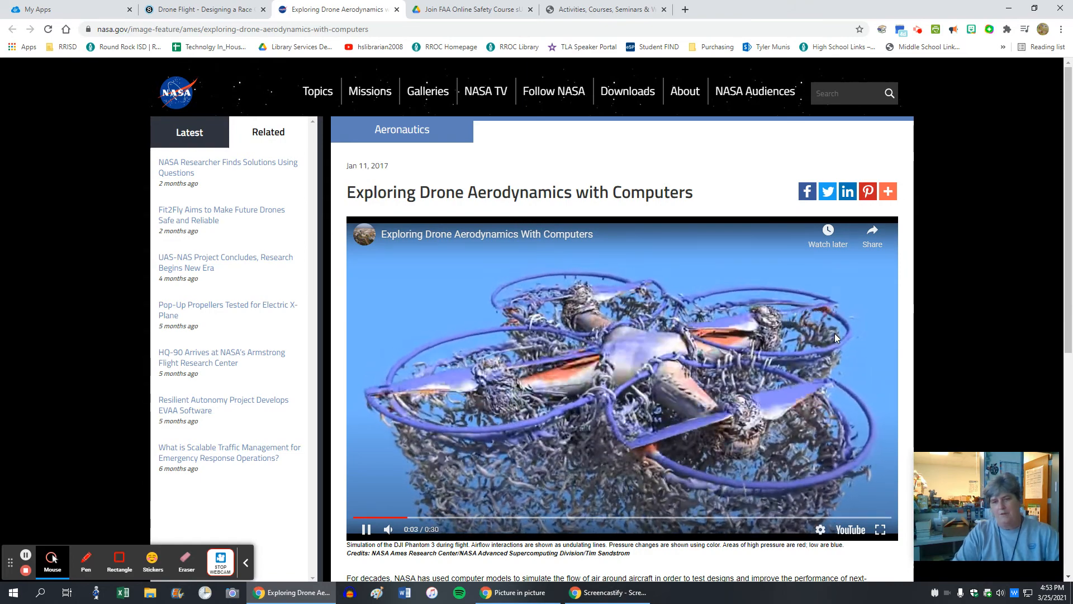
scroll("down", 3)
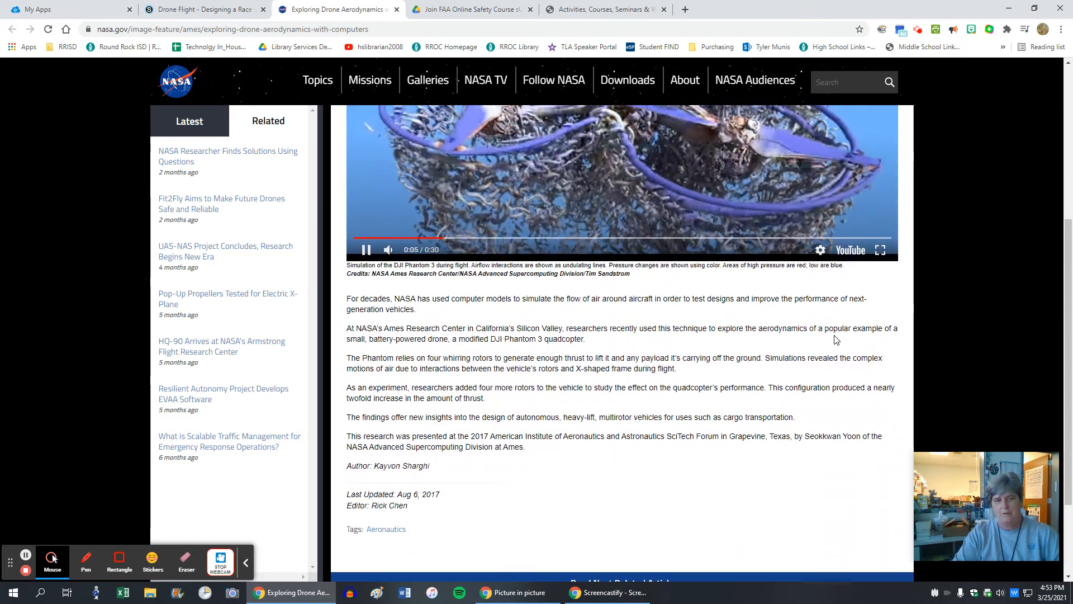
left_click(316, 80)
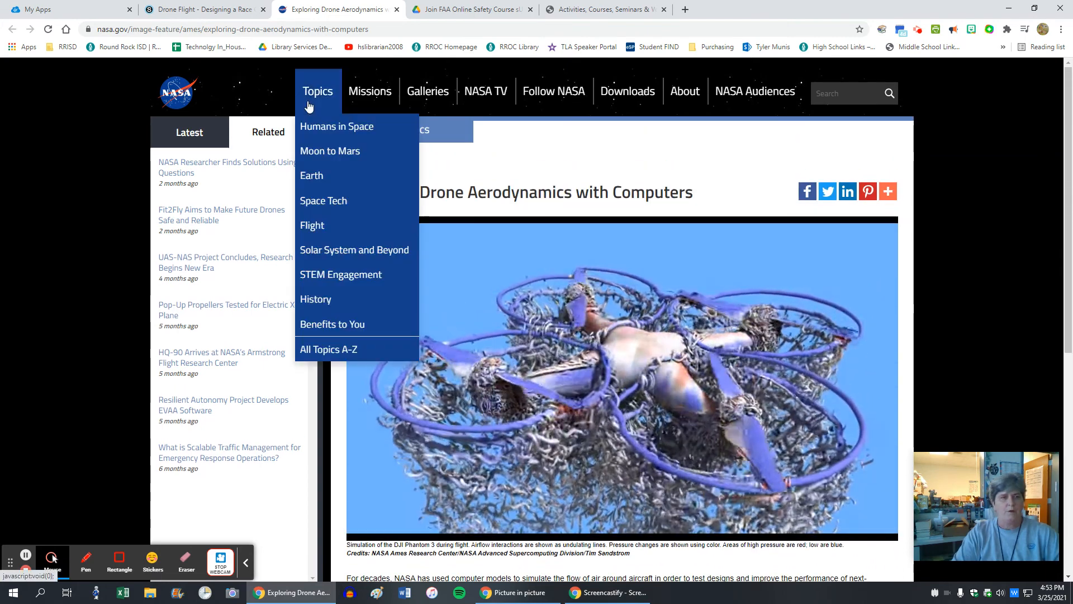
left_click(199, 9)
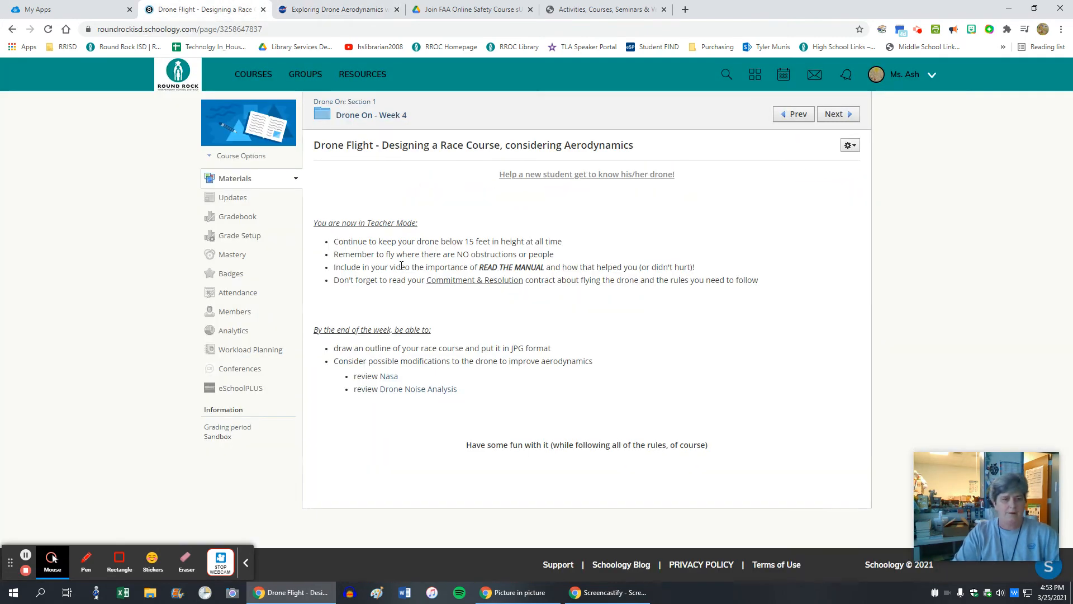
Step: Back in Drone On: Section 1 materials, enter Drone Master - Week 6 and load its Post-test form
left_click(345, 102)
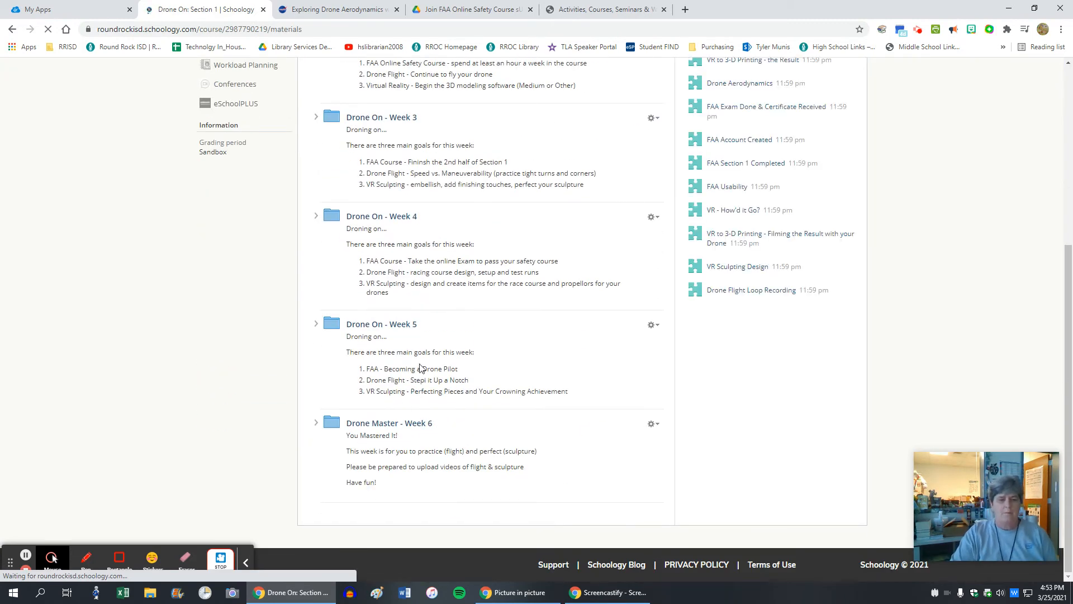
left_click(389, 423)
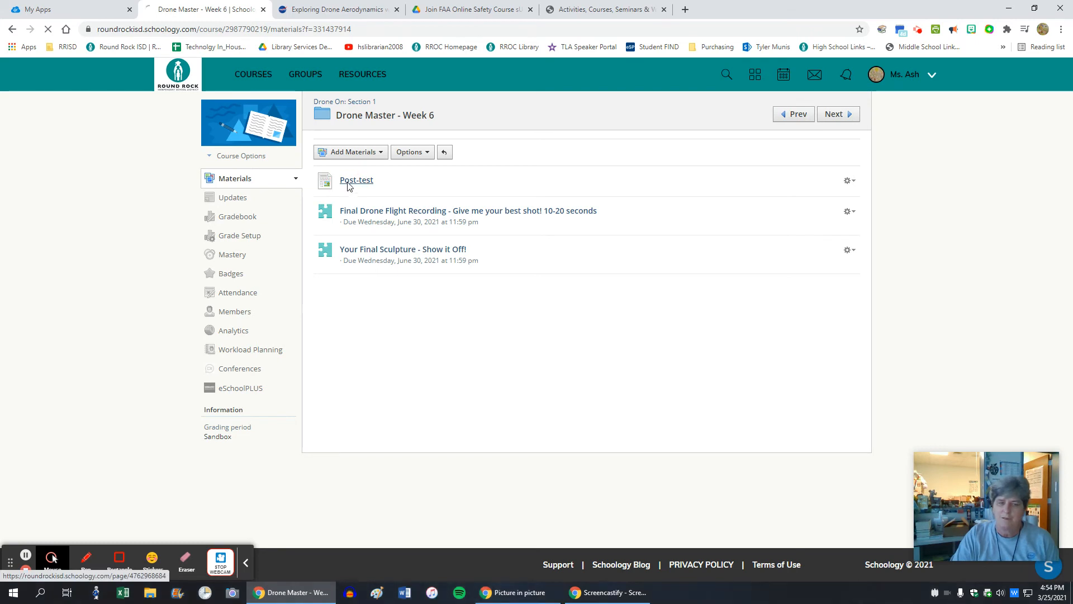
left_click(355, 179)
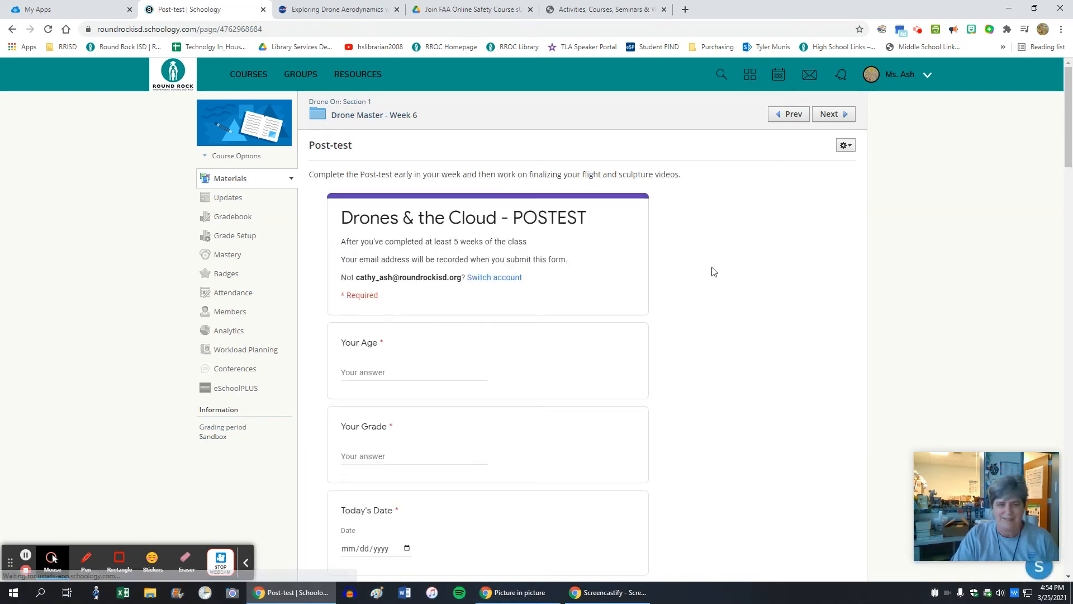
scroll("down", 3)
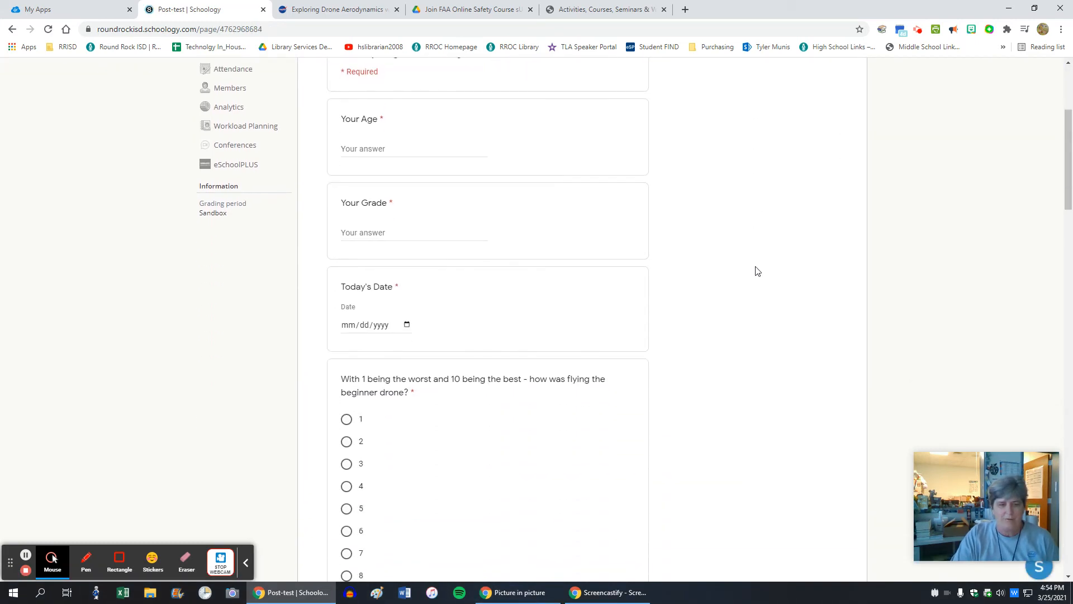
scroll("down", 3)
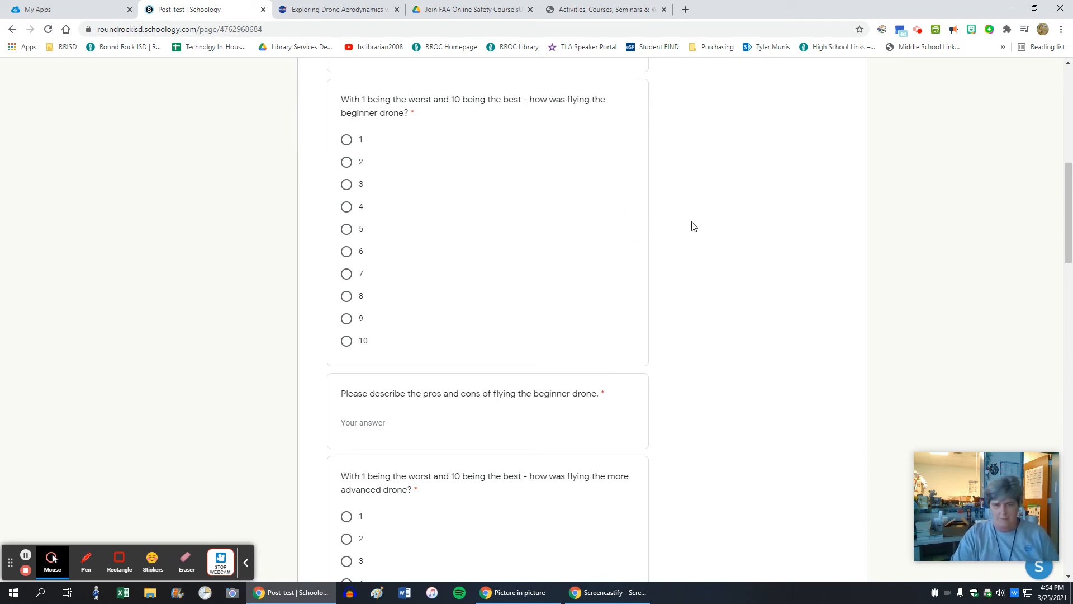
scroll("down", 3)
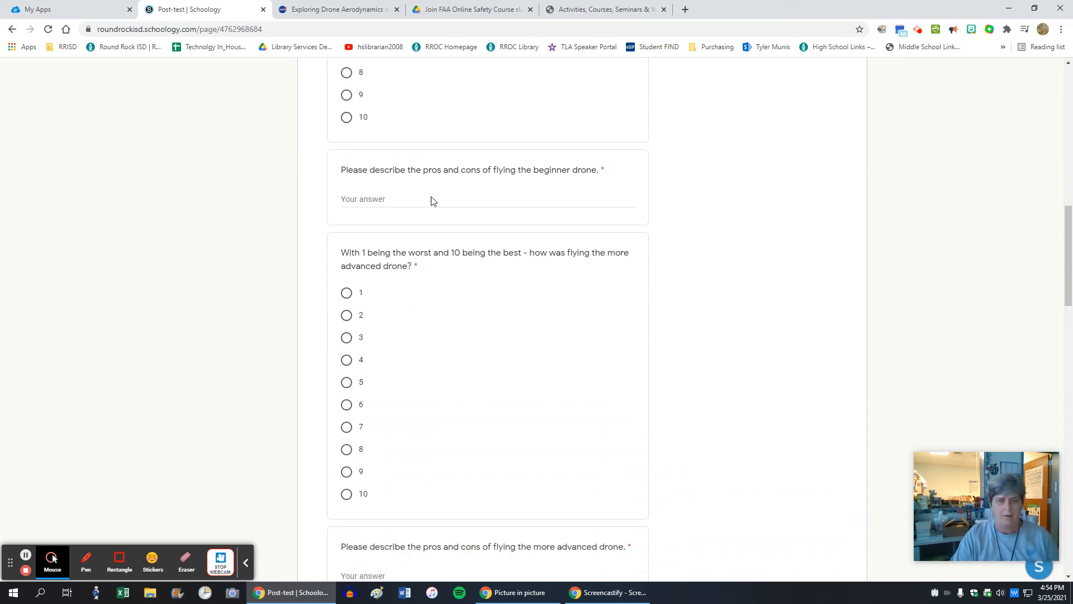
left_click_drag(400, 170, 593, 170)
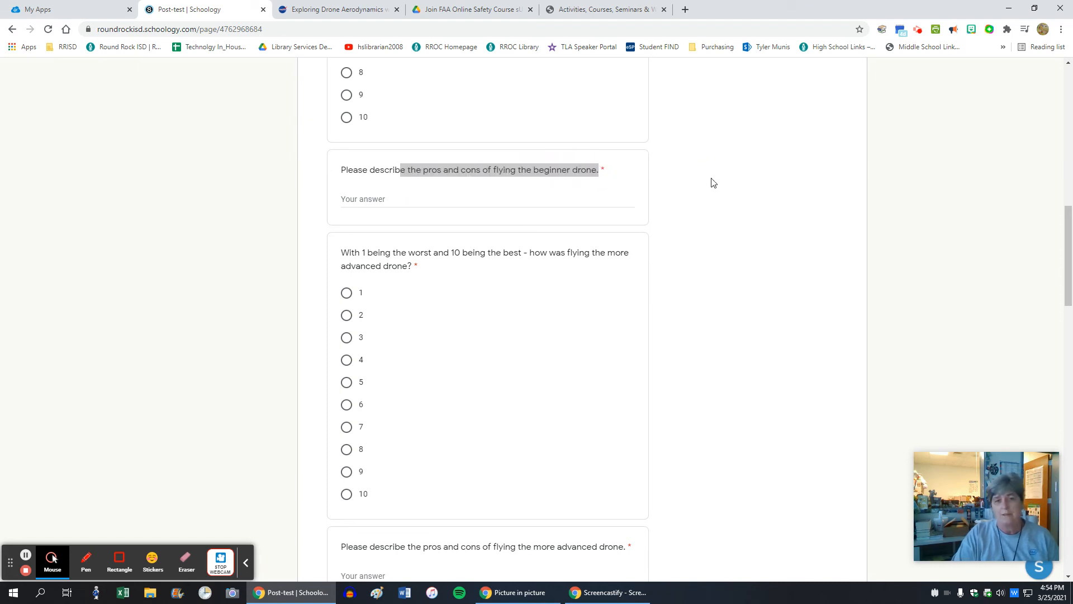
left_click(486, 199)
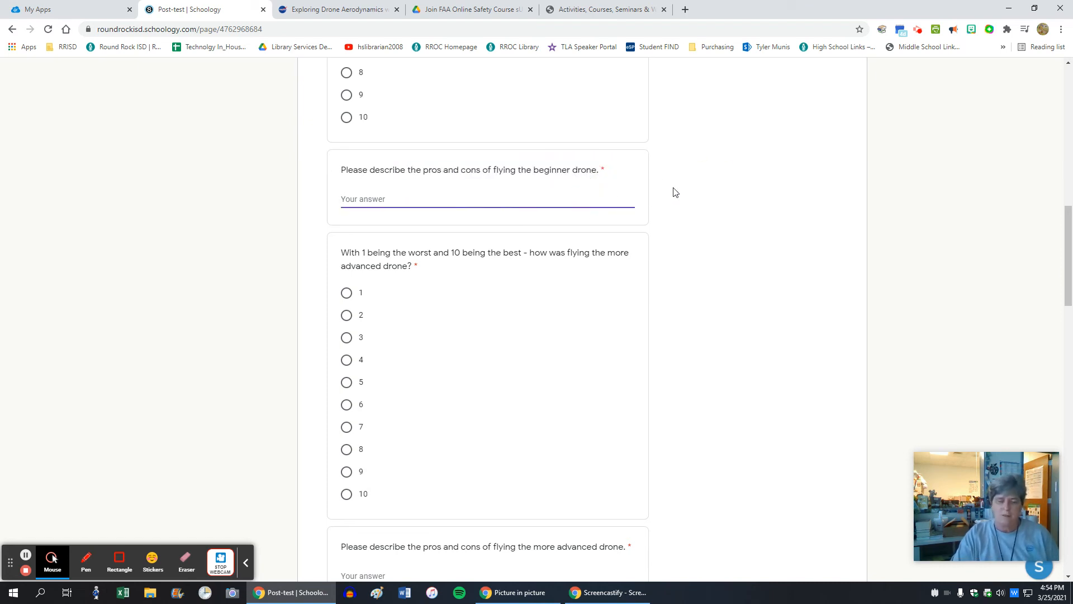
scroll("down", 3)
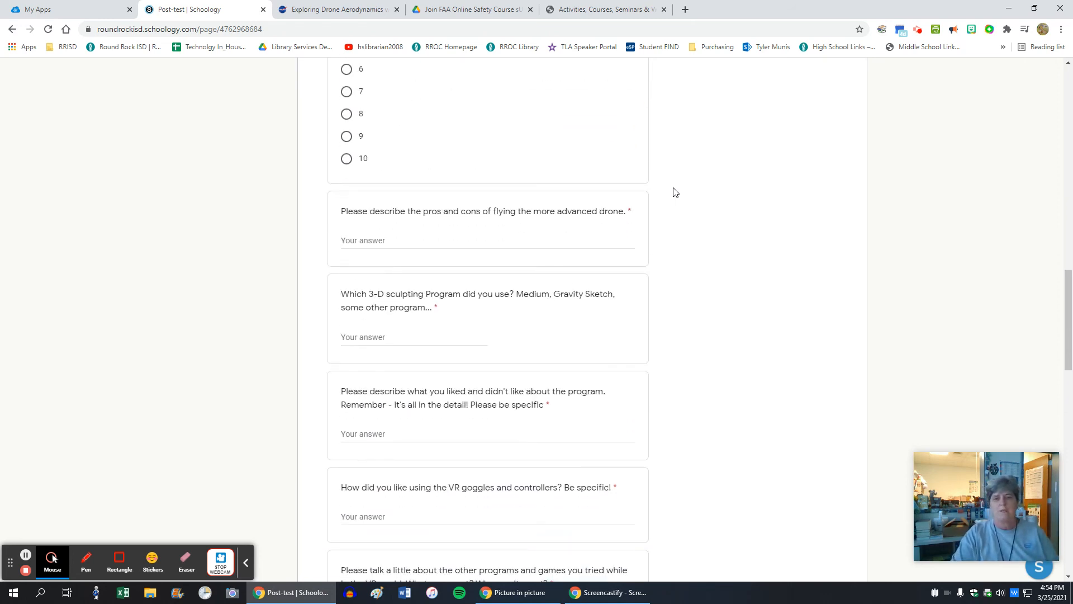
scroll("down", 3)
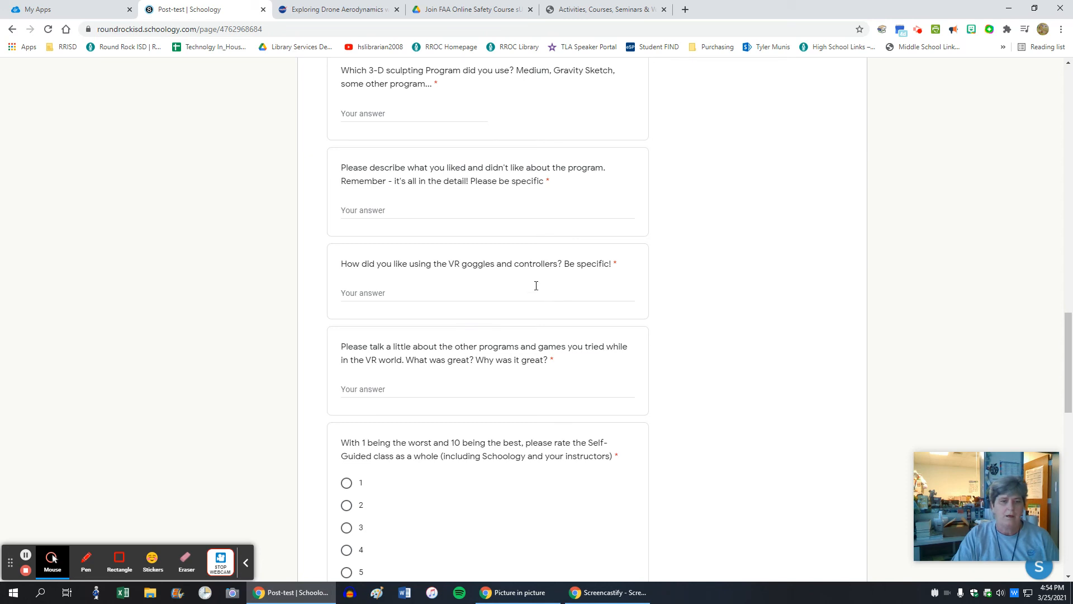
scroll("down", 3)
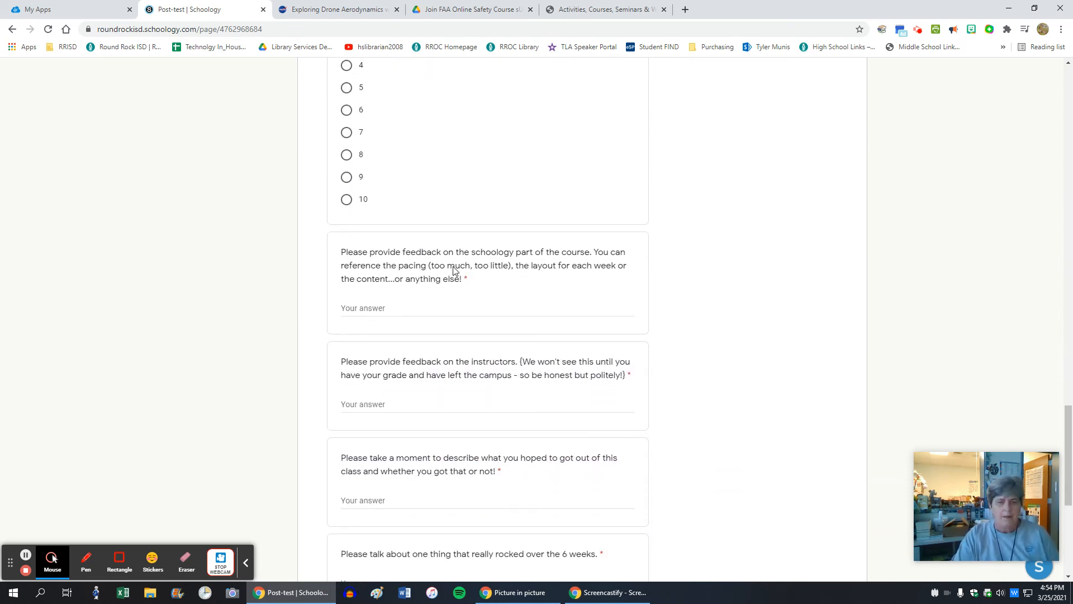
scroll("down", 3)
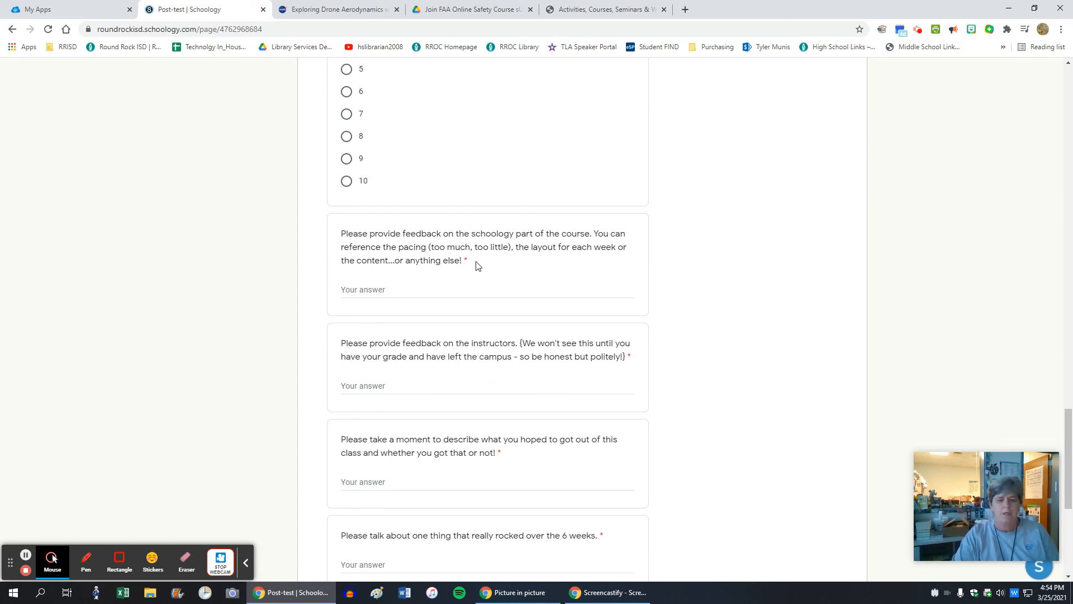
scroll("down", 3)
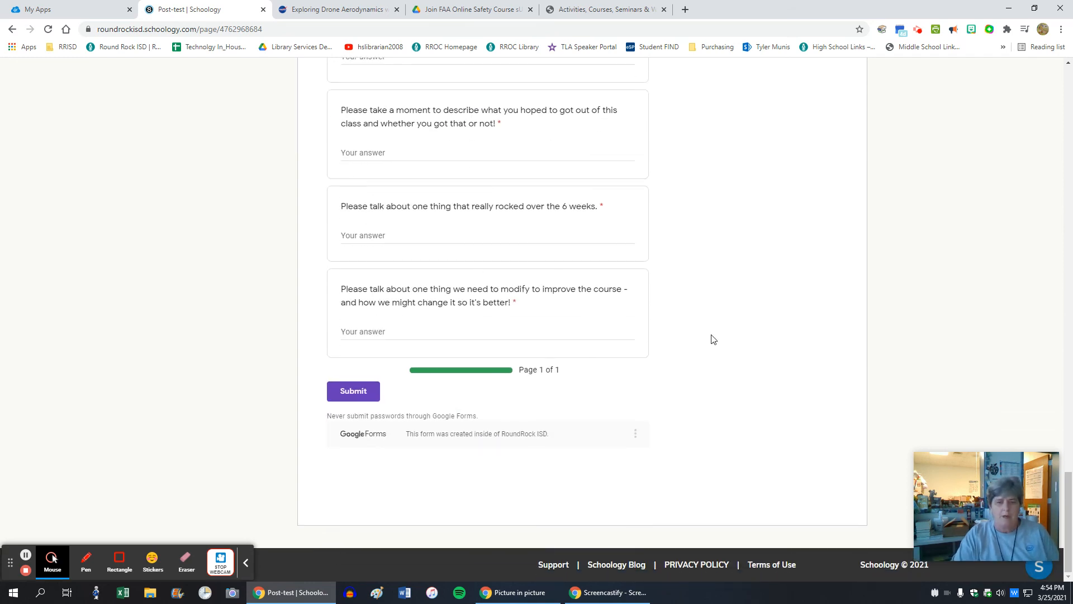
mouse_move(735, 337)
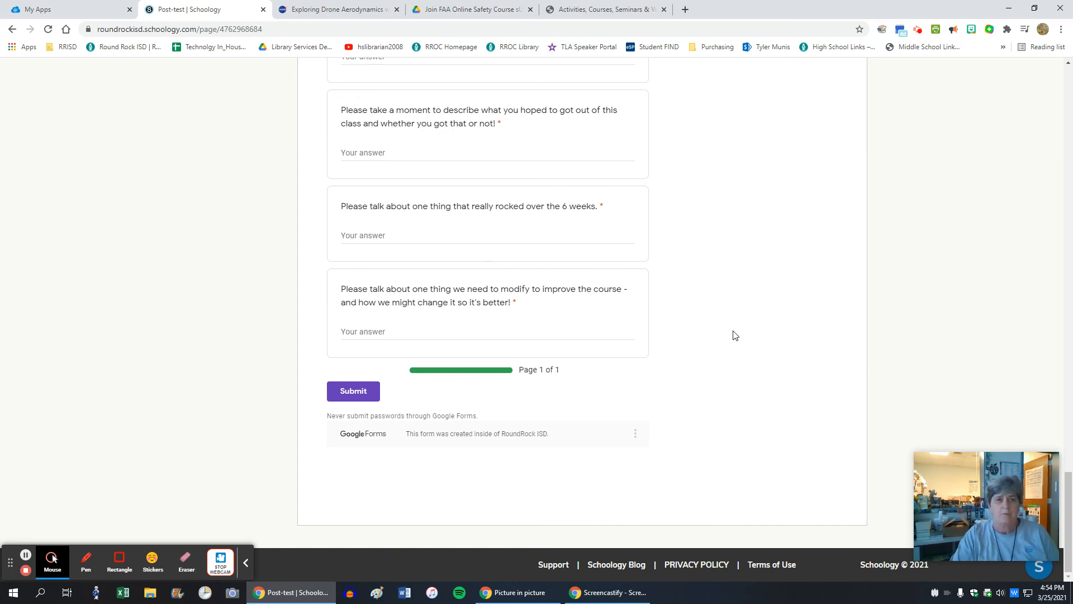
mouse_move(193, 178)
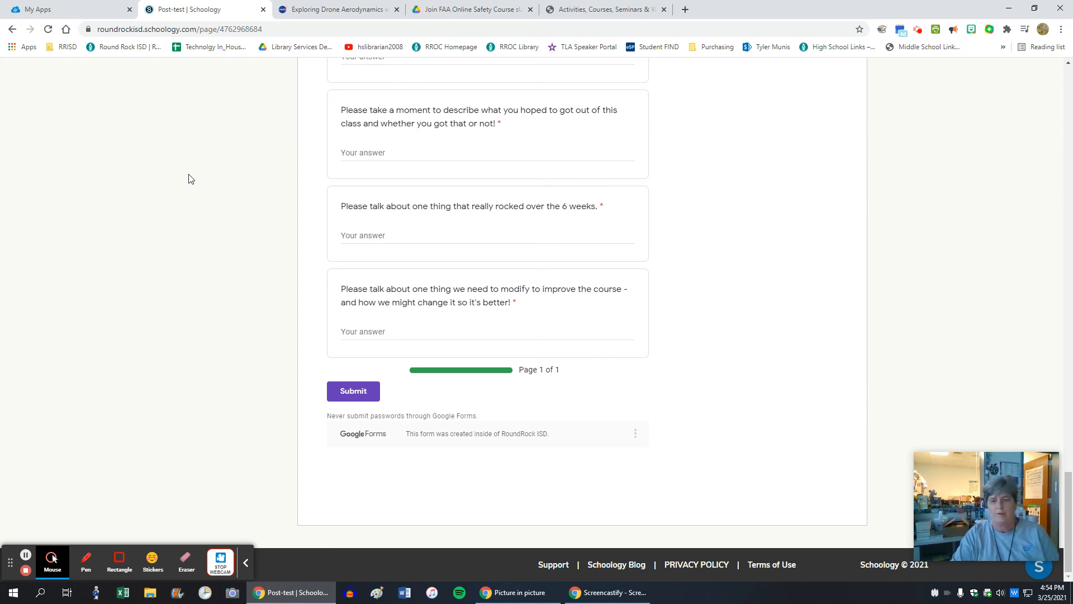
mouse_move(798, 294)
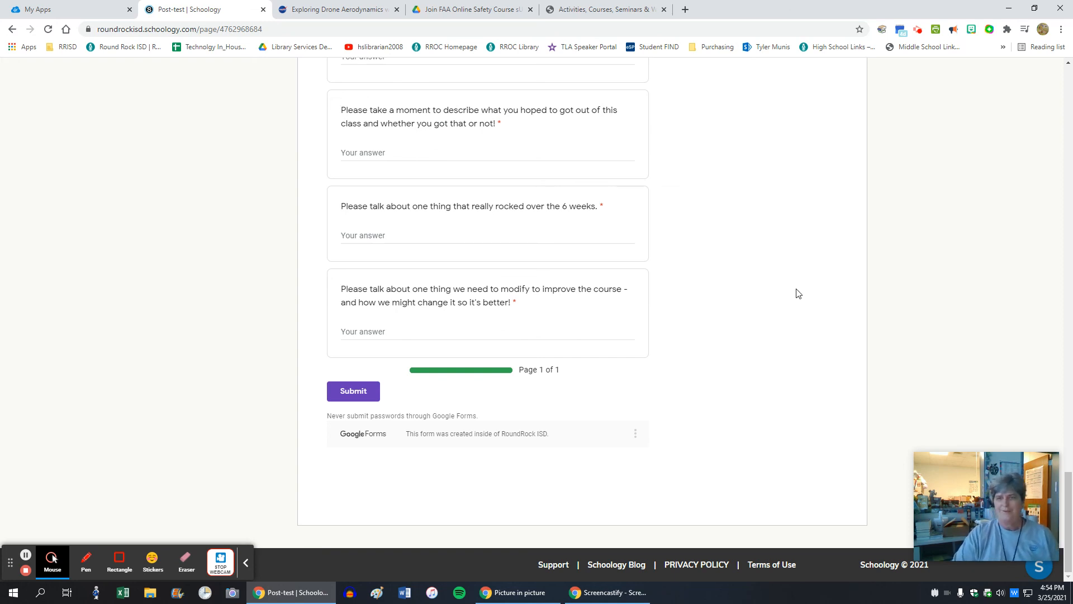